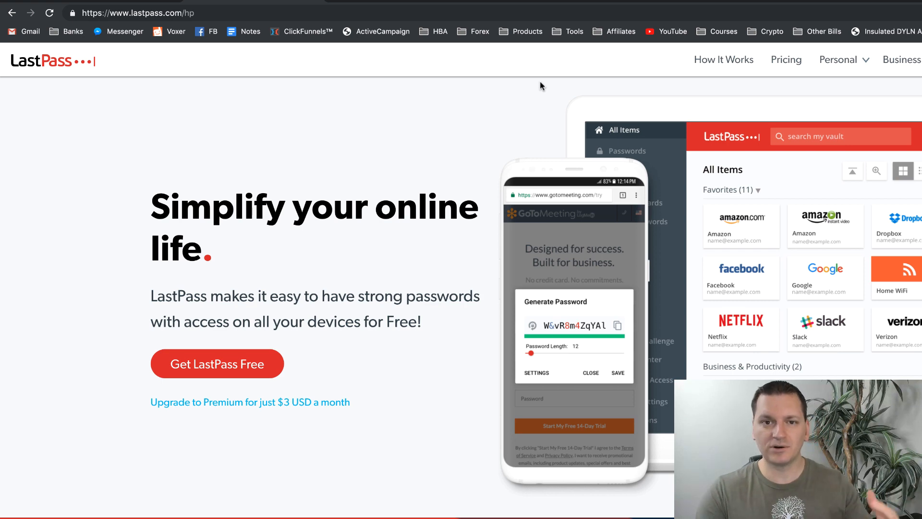
mouse_move(463, 85)
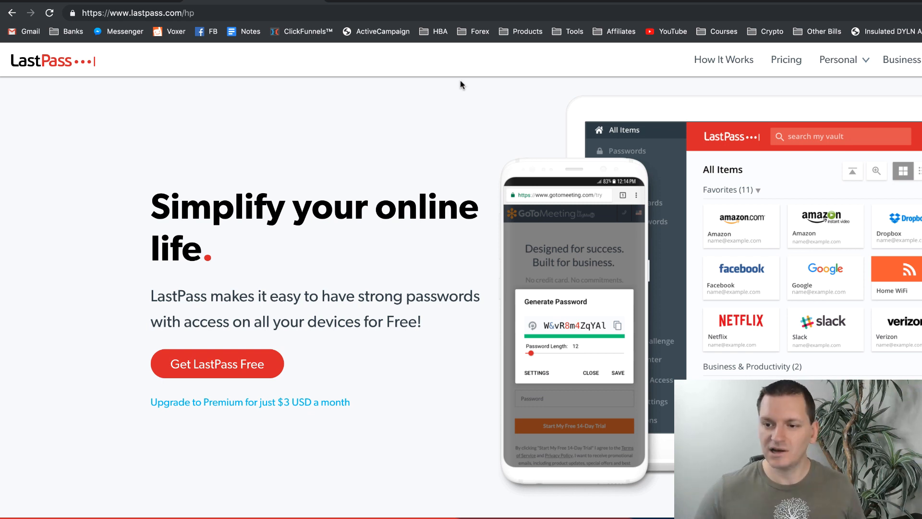
mouse_move(582, 81)
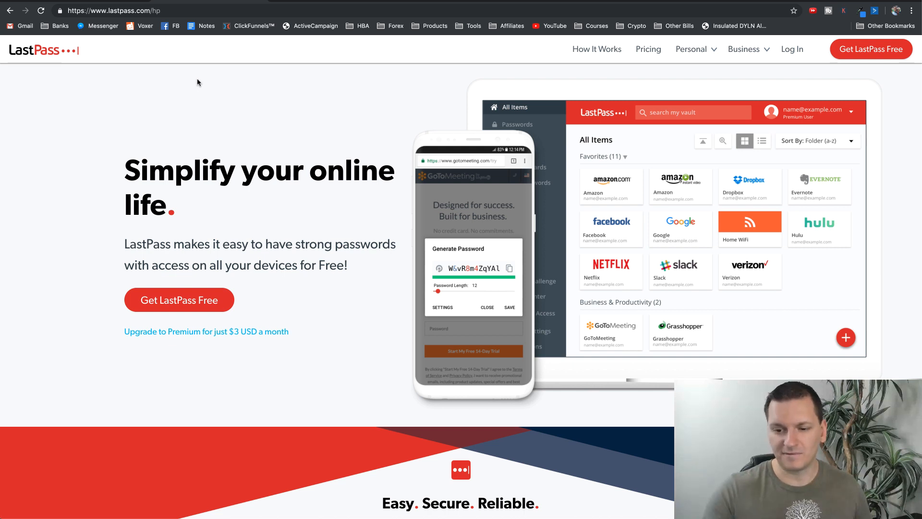
mouse_move(233, 333)
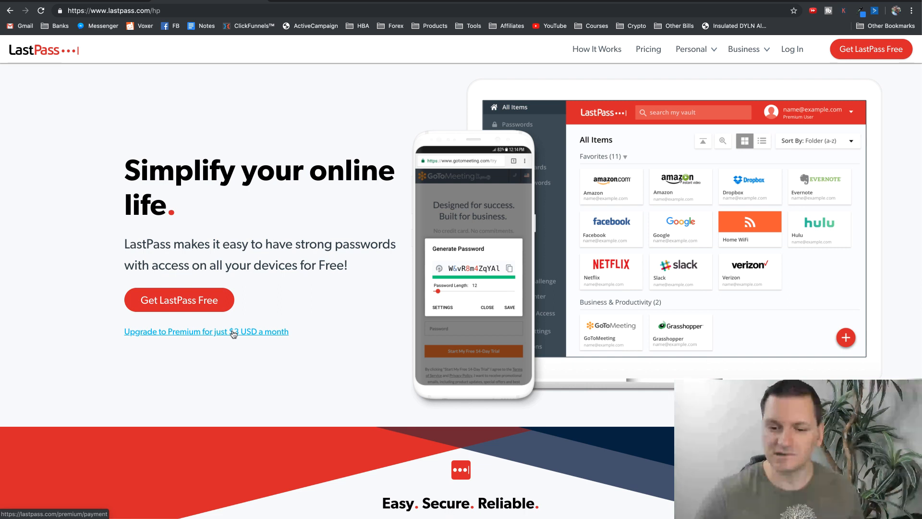
mouse_move(185, 284)
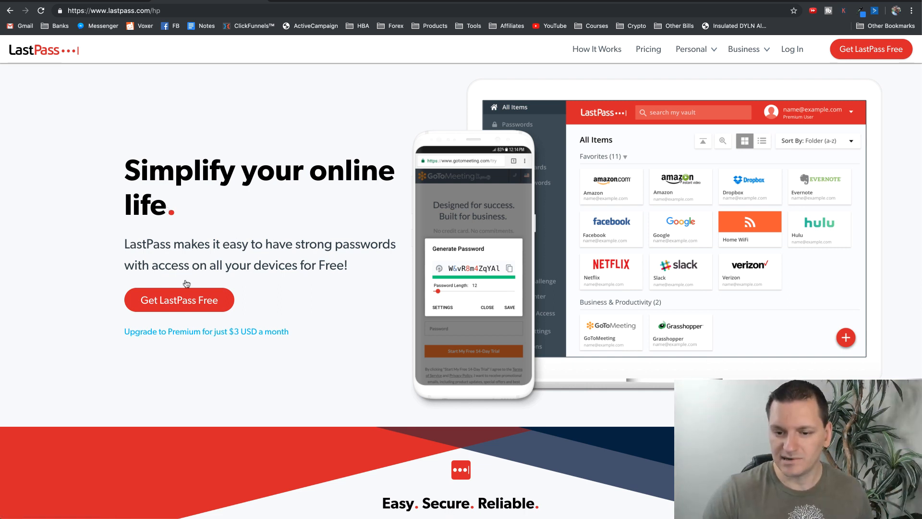
mouse_move(231, 335)
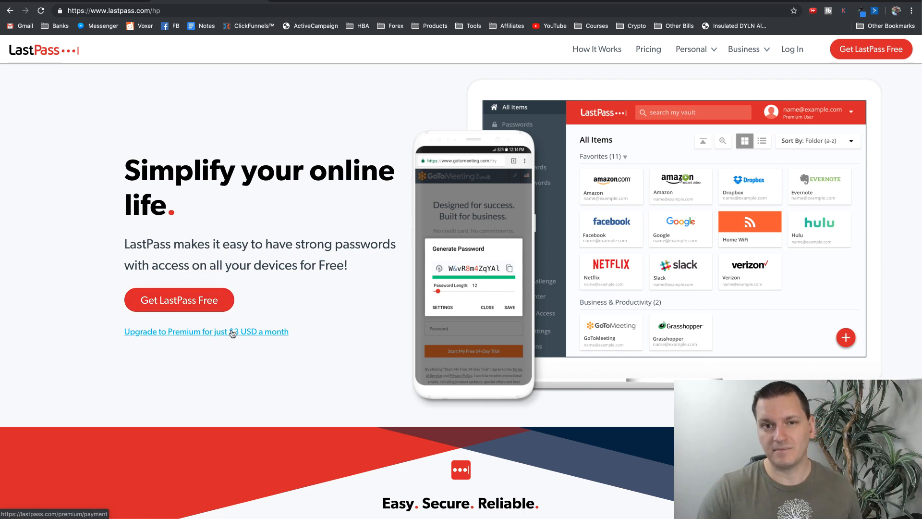
mouse_move(275, 287)
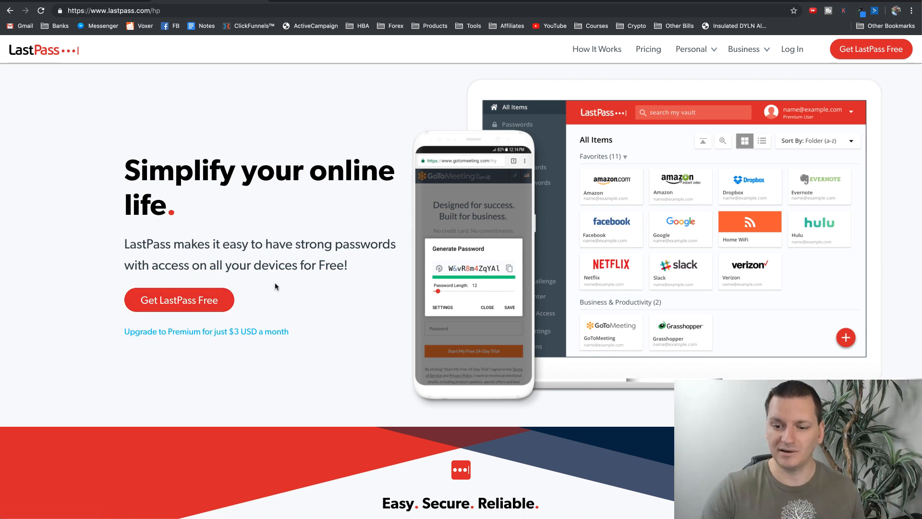
mouse_move(269, 311)
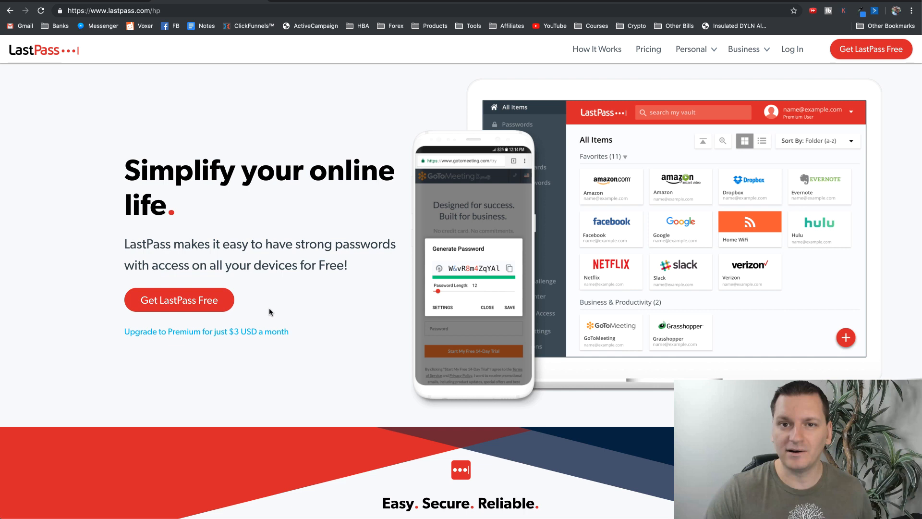
mouse_move(612, 89)
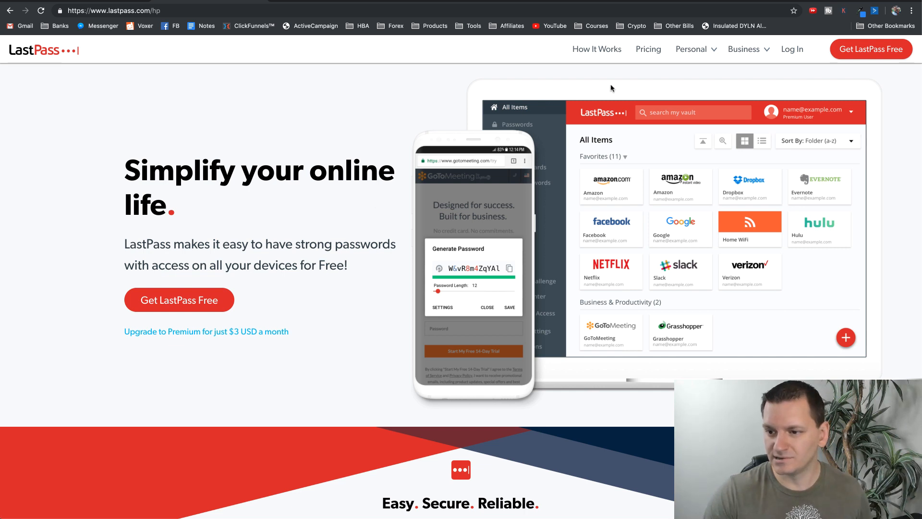
mouse_move(718, 77)
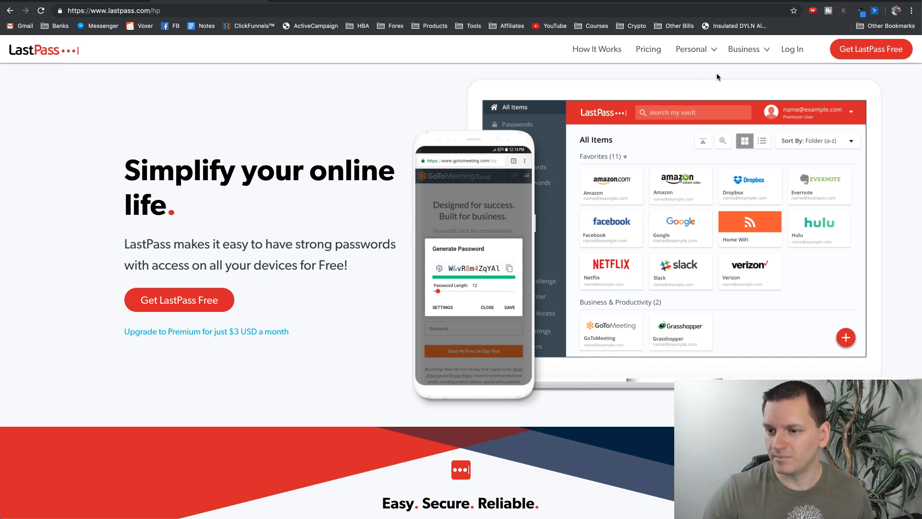
mouse_move(464, 69)
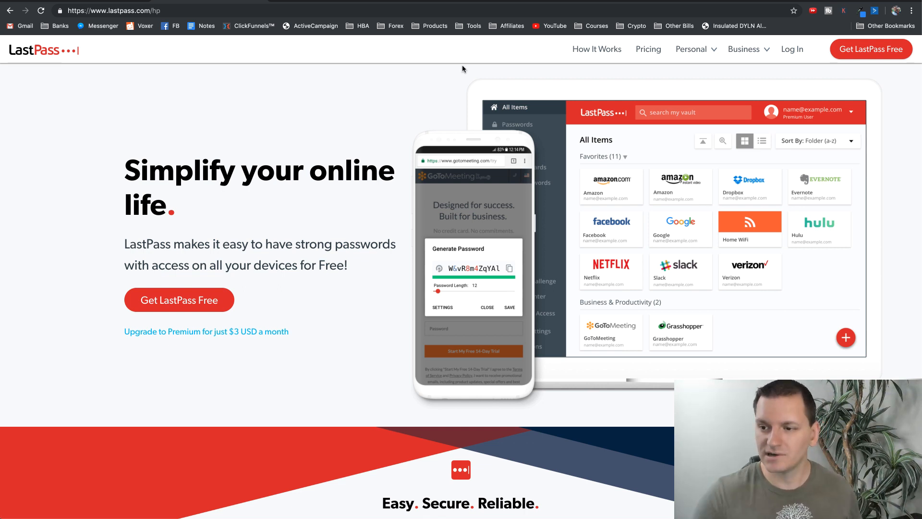
mouse_move(237, 17)
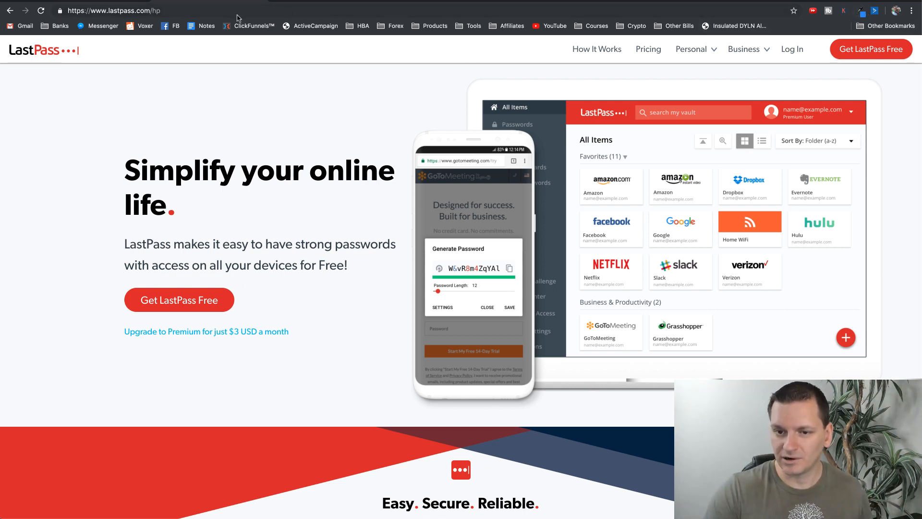
mouse_move(252, 81)
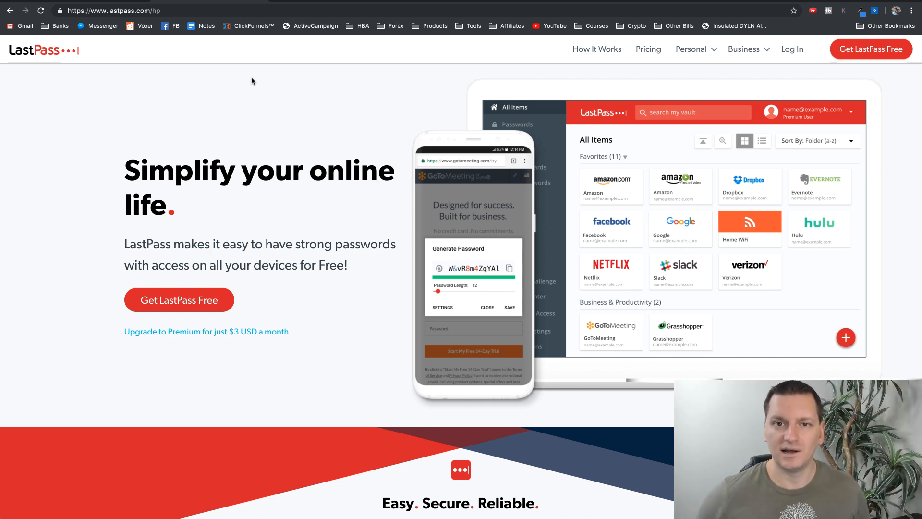
mouse_move(202, 70)
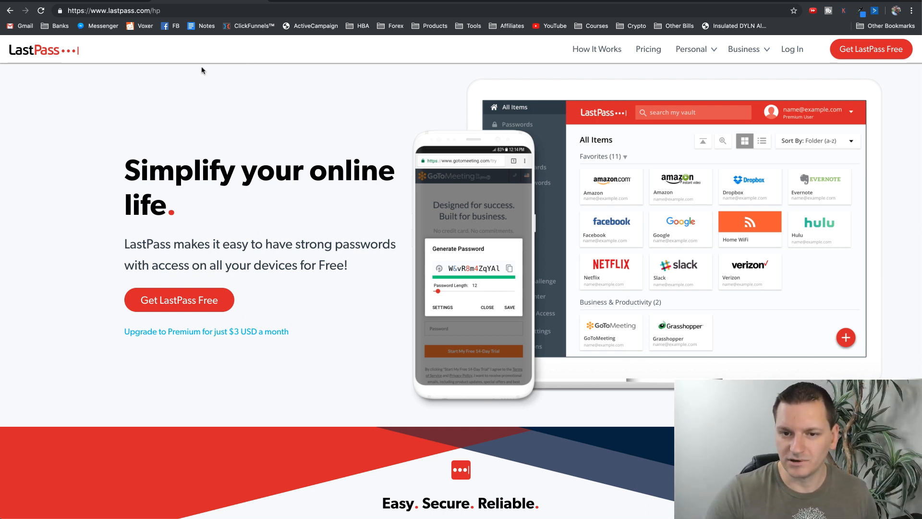
mouse_move(602, 74)
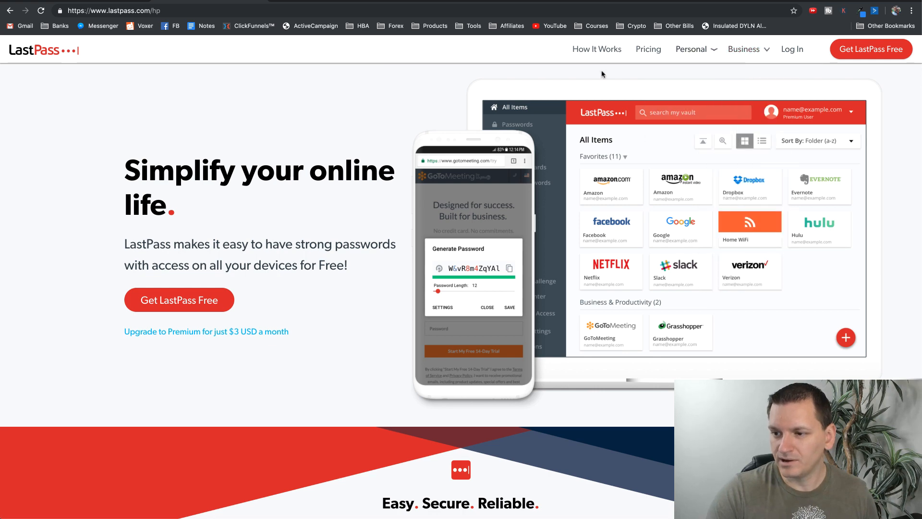
Browse the Free, Premium and Families plans, highlighting that Families covers 6 users.
click(648, 49)
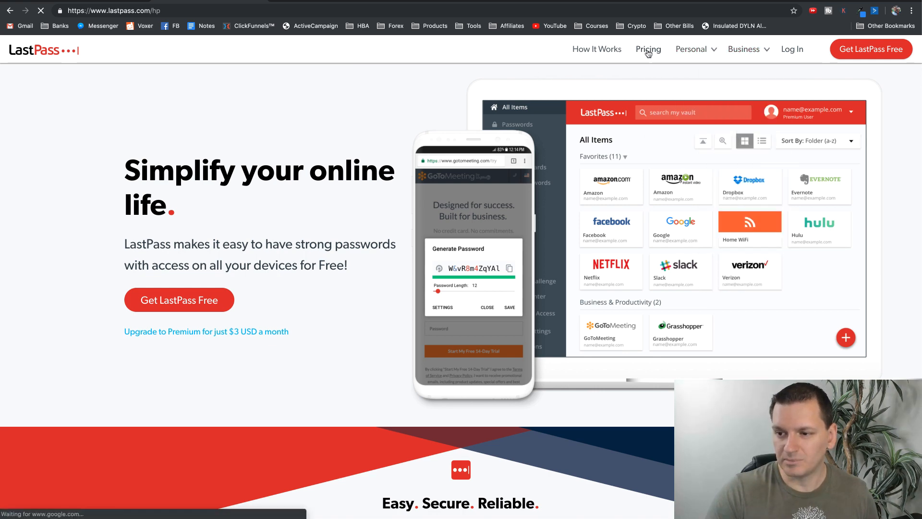
click(649, 49)
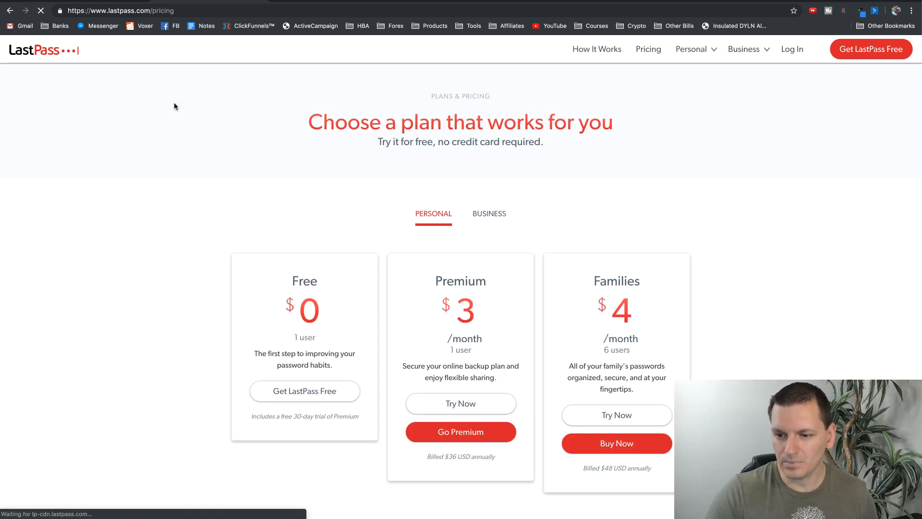
scroll(down, 3)
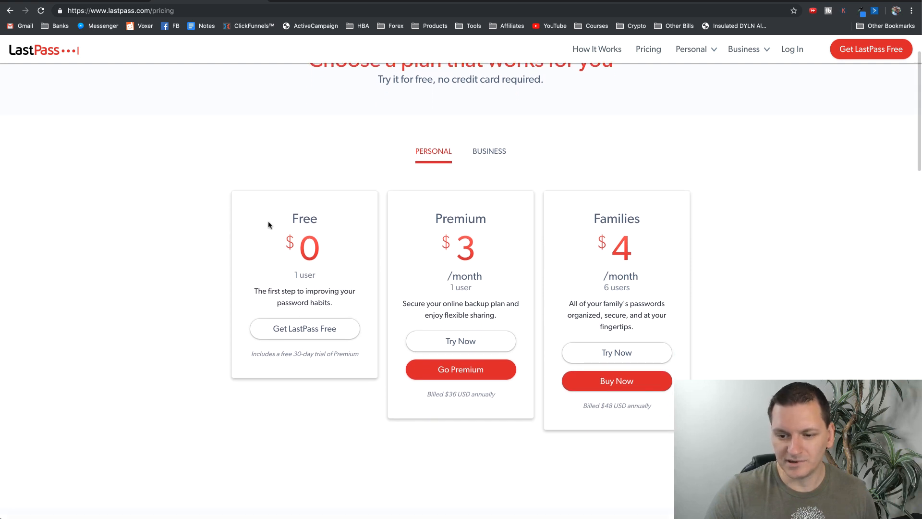
mouse_move(335, 305)
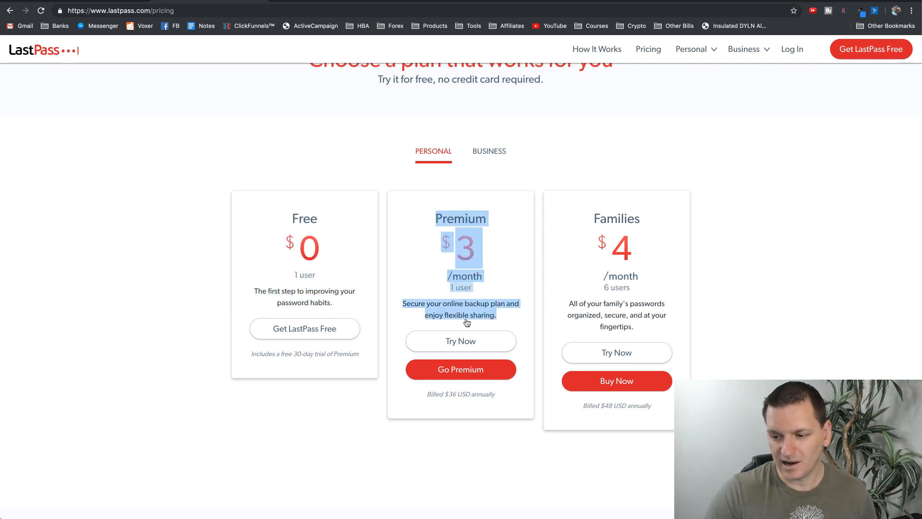
mouse_move(594, 216)
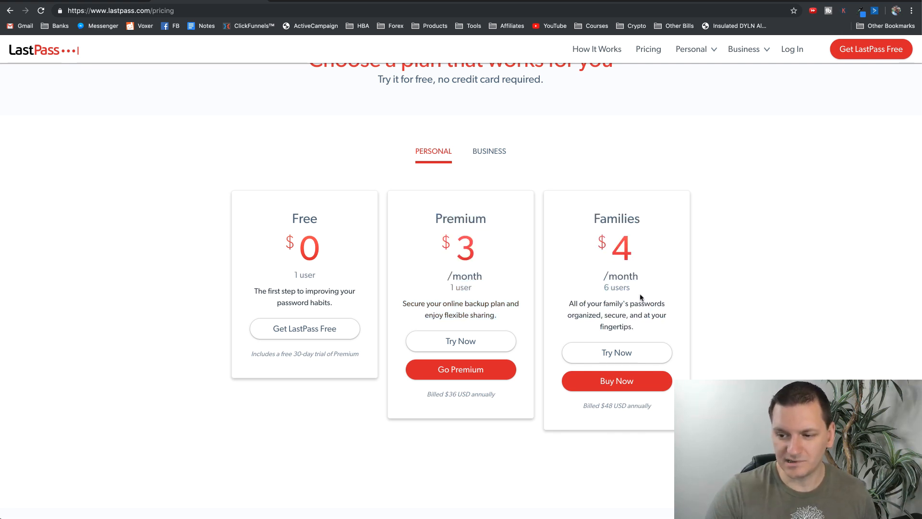
double_click(616, 287)
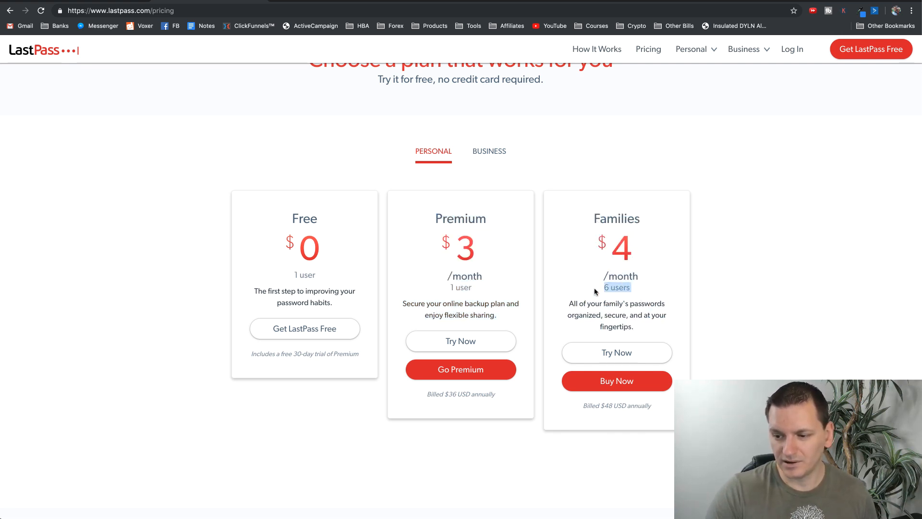
scroll(up, 3)
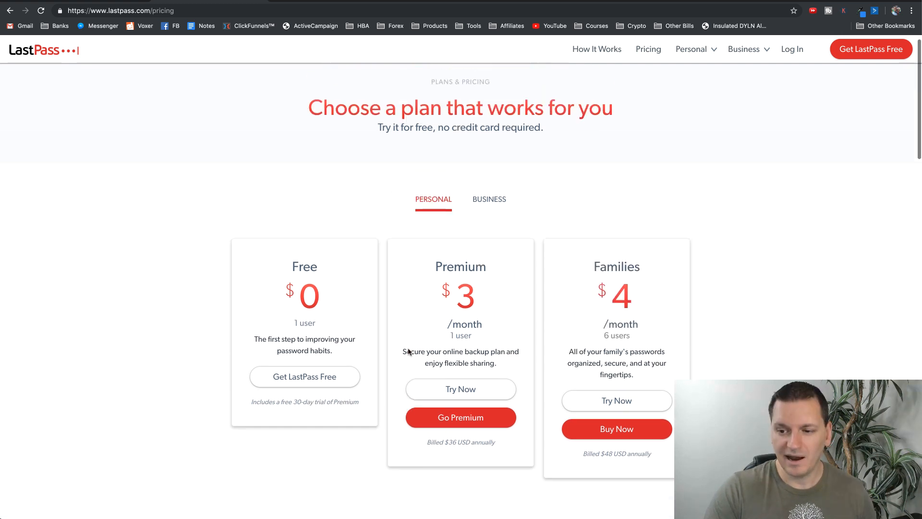
scroll(down, 3)
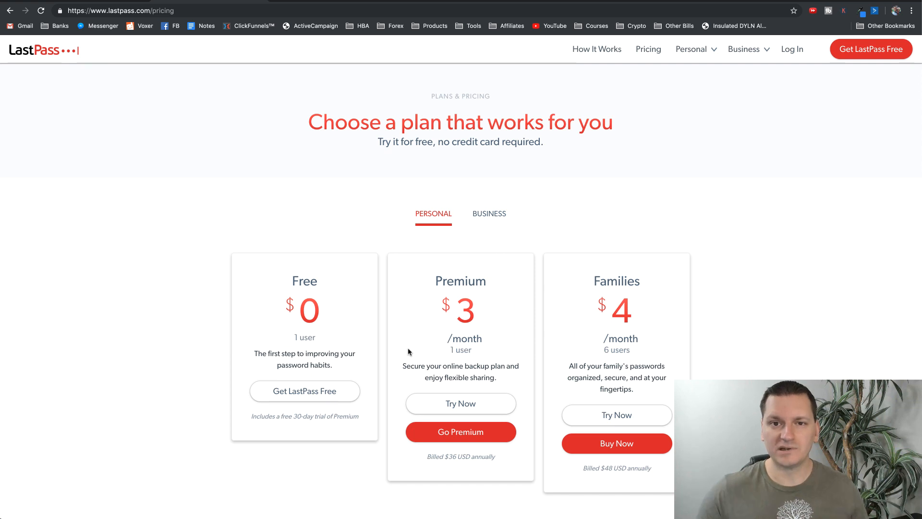
mouse_move(182, 258)
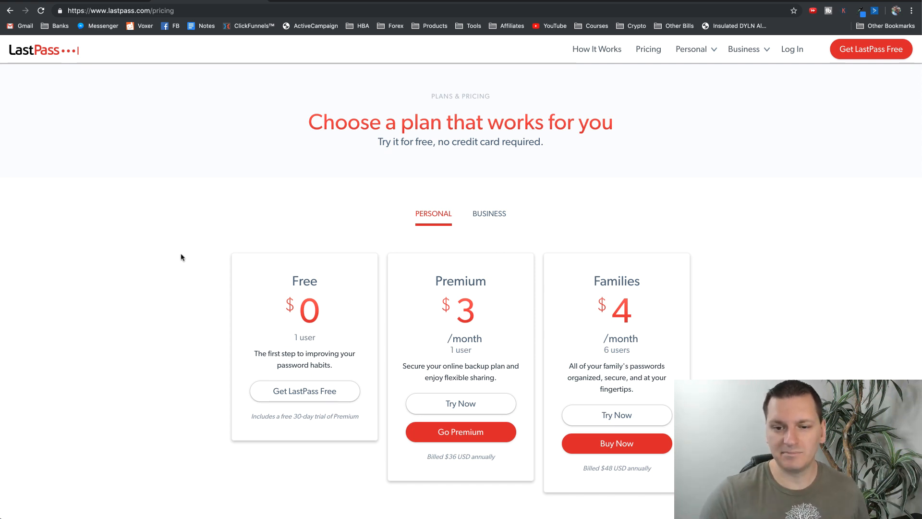
mouse_move(156, 215)
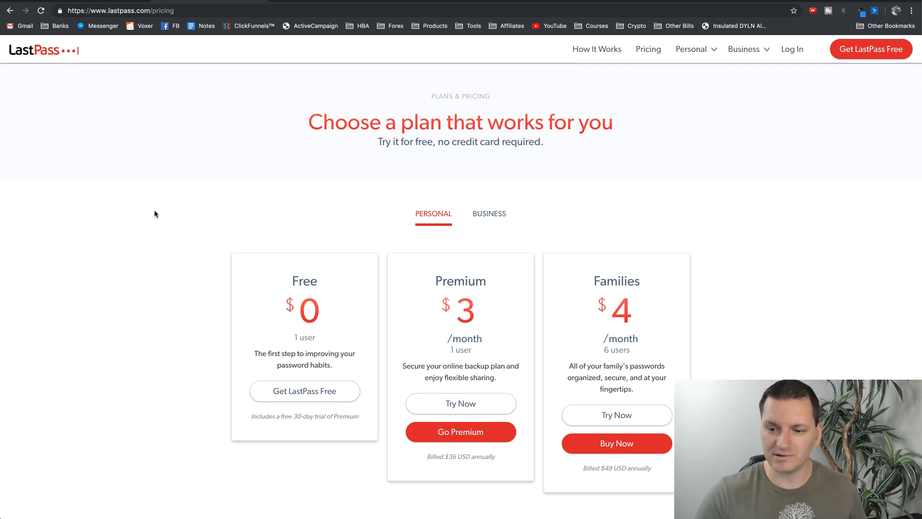
Start Premium sign-up to see the $38.62 annual checkout, then return to the homepage.
click(460, 432)
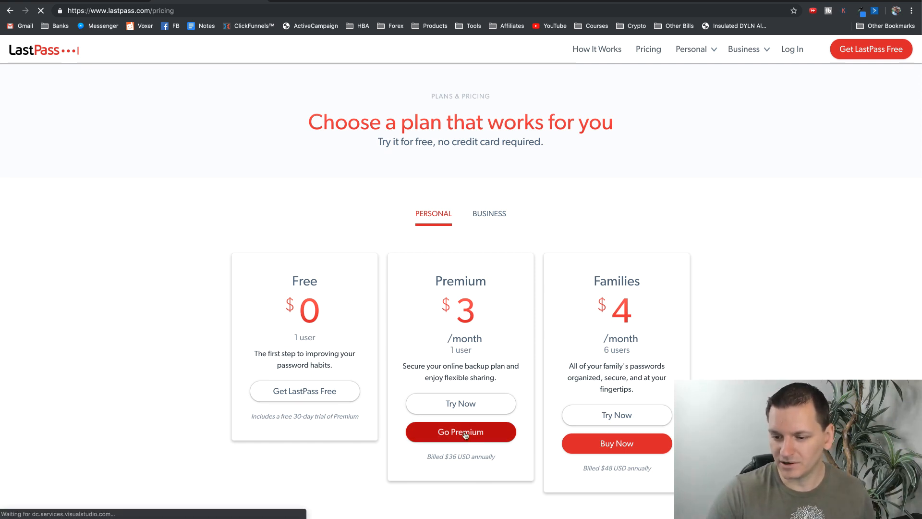
click(460, 431)
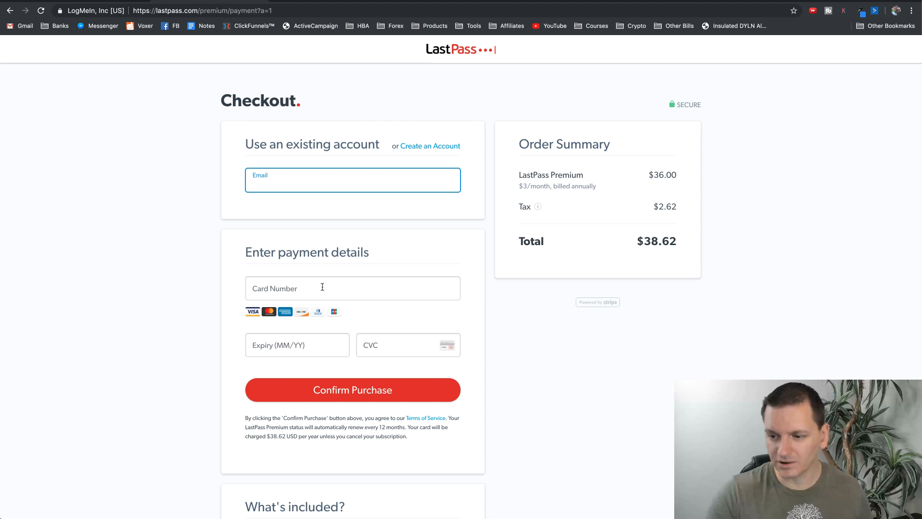
mouse_move(421, 107)
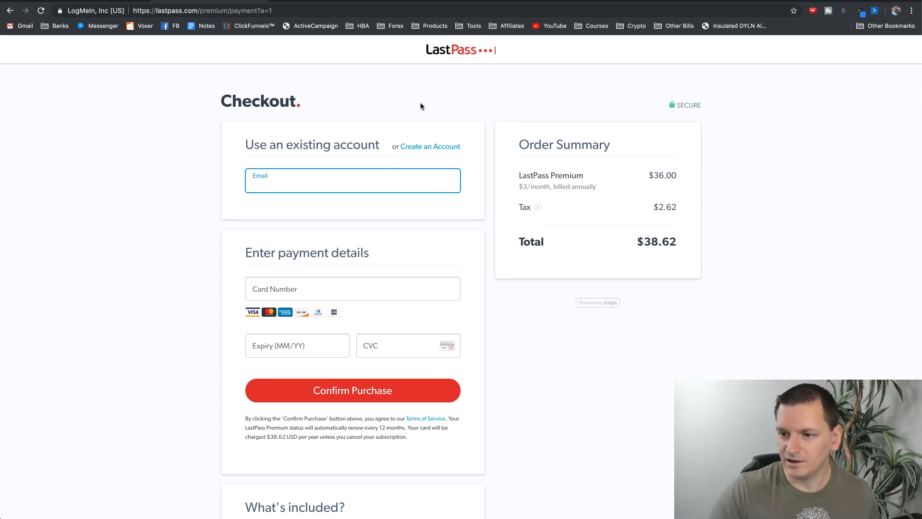
click(461, 49)
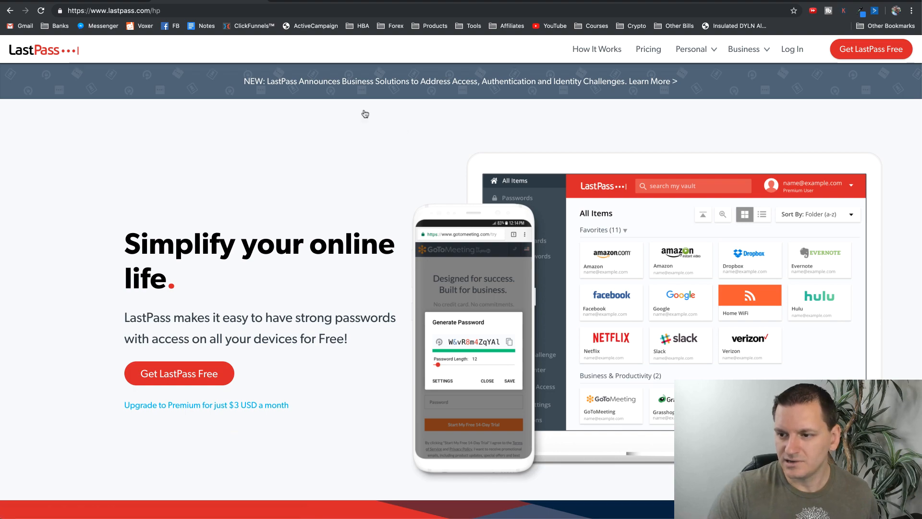
Reach the Download page from the footer and scroll through the Mac extension and installer options.
scroll(down, 3)
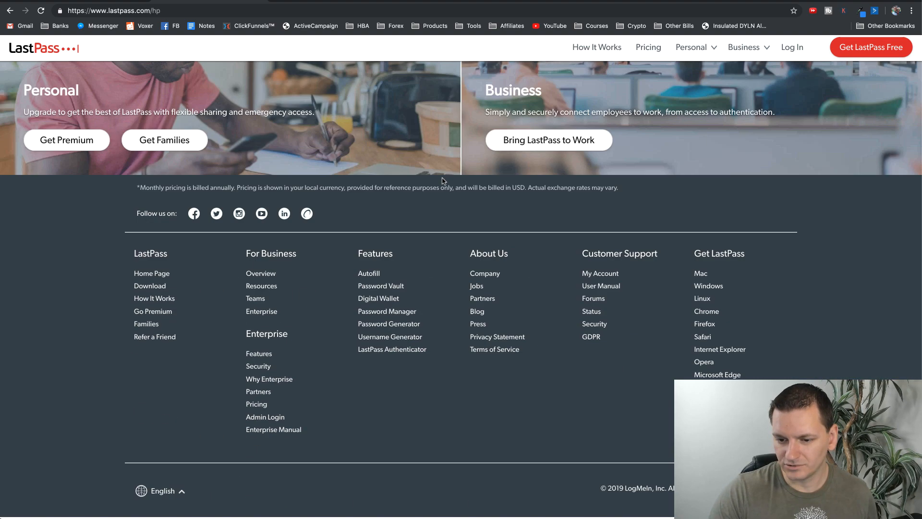
click(150, 287)
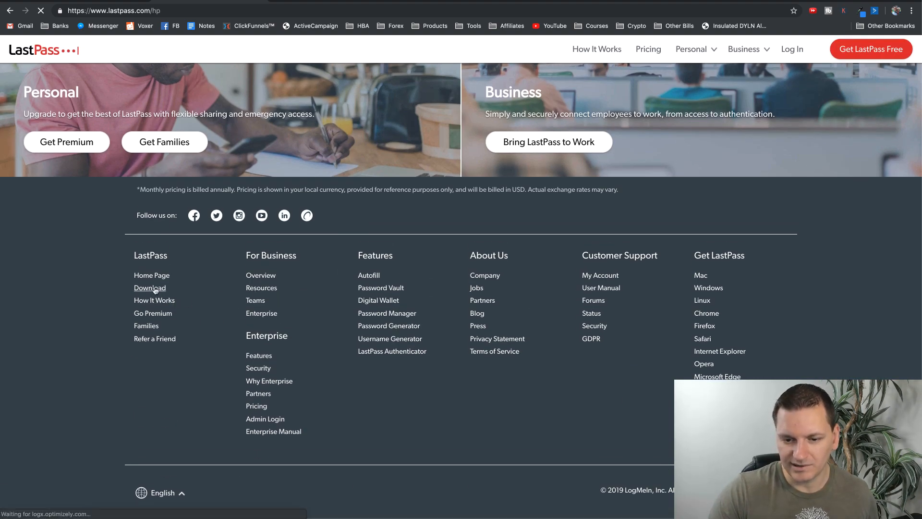
click(150, 287)
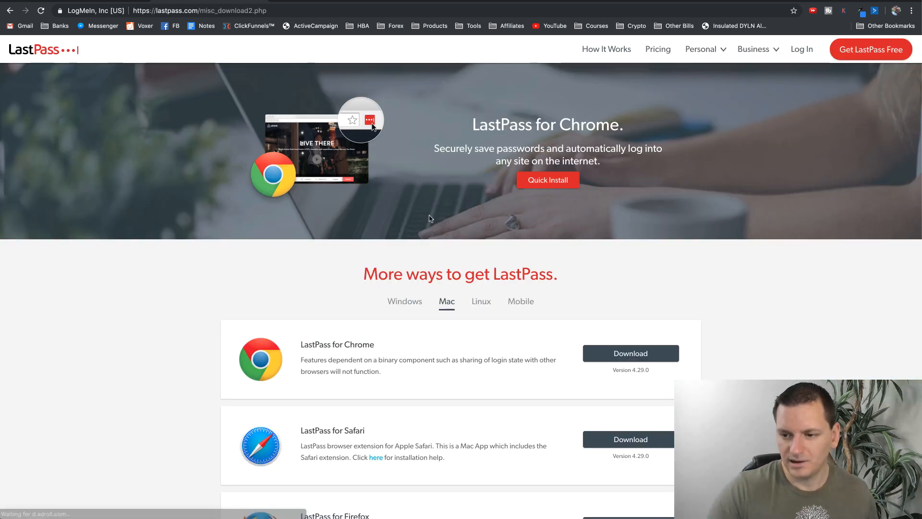
mouse_move(487, 130)
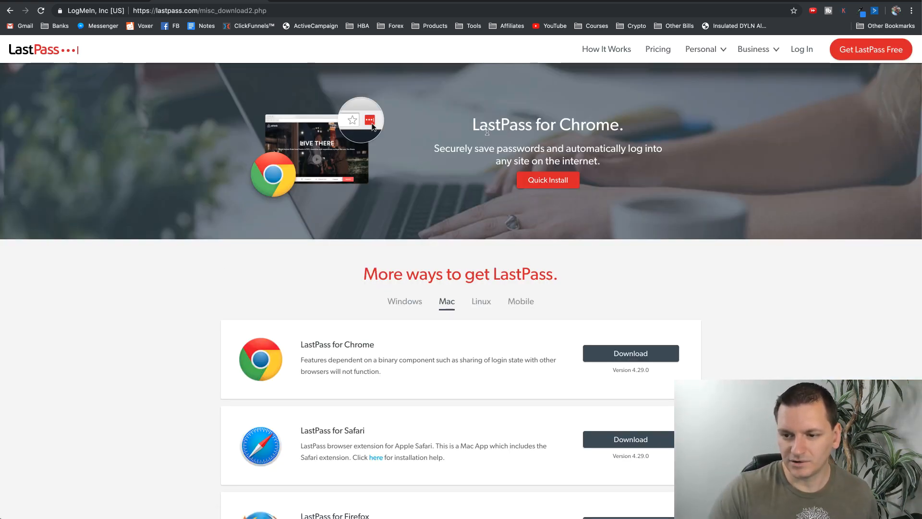
scroll(down, 3)
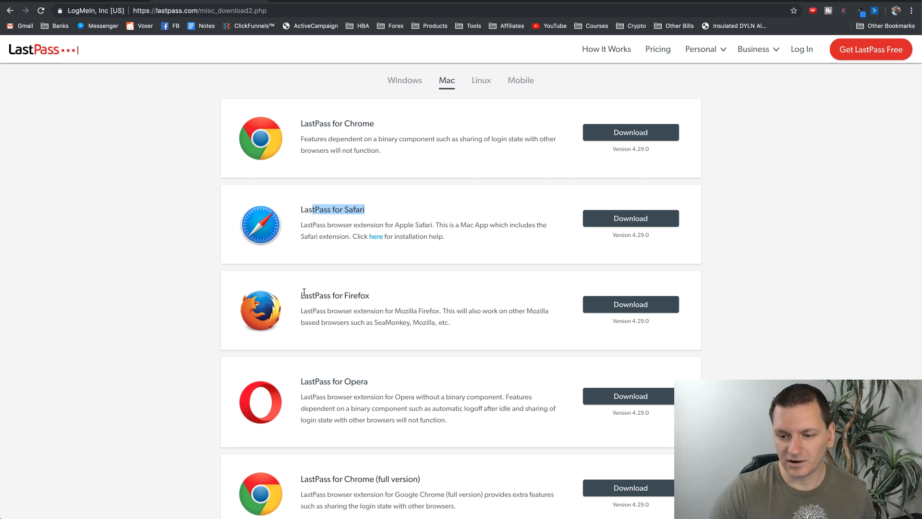
scroll(down, 3)
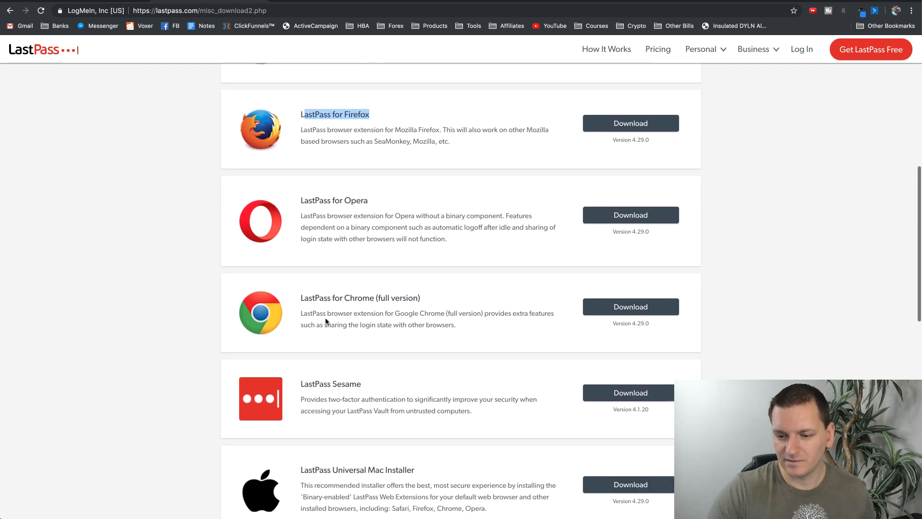
scroll(down, 3)
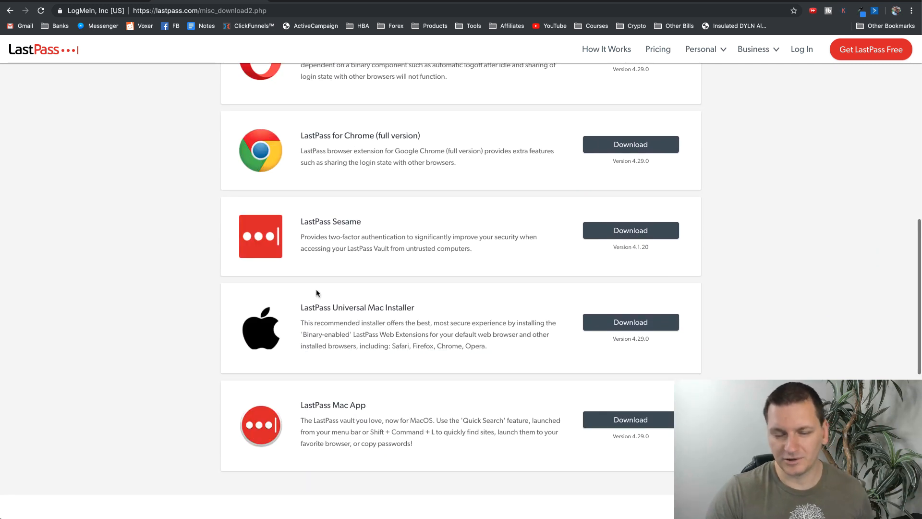
scroll(down, 3)
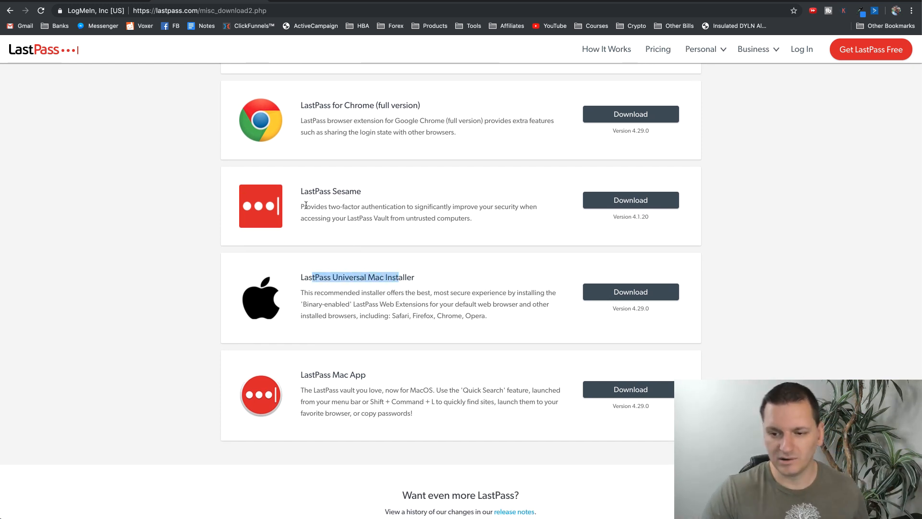
scroll(down, 3)
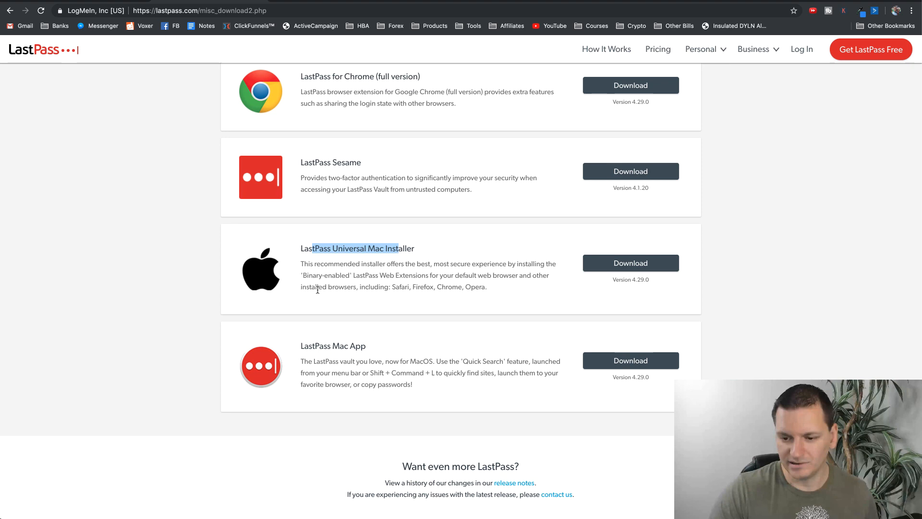
scroll(up, 3)
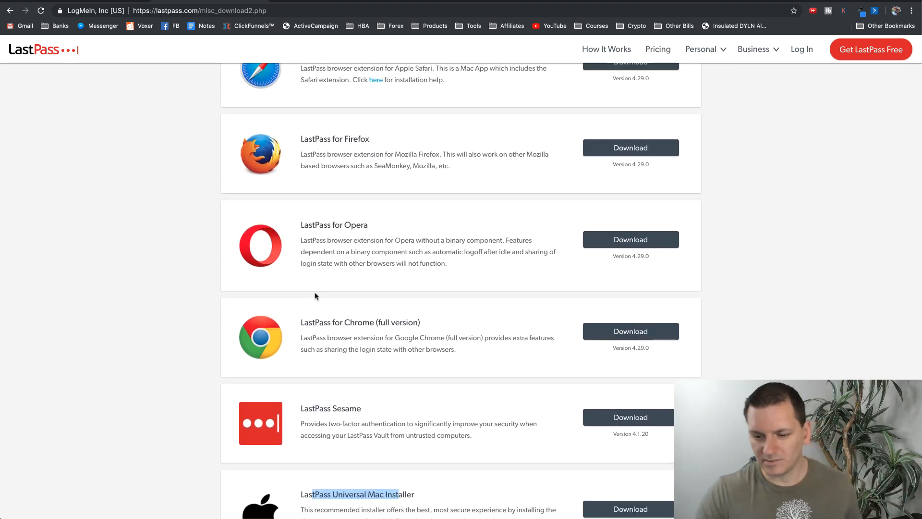
scroll(up, 3)
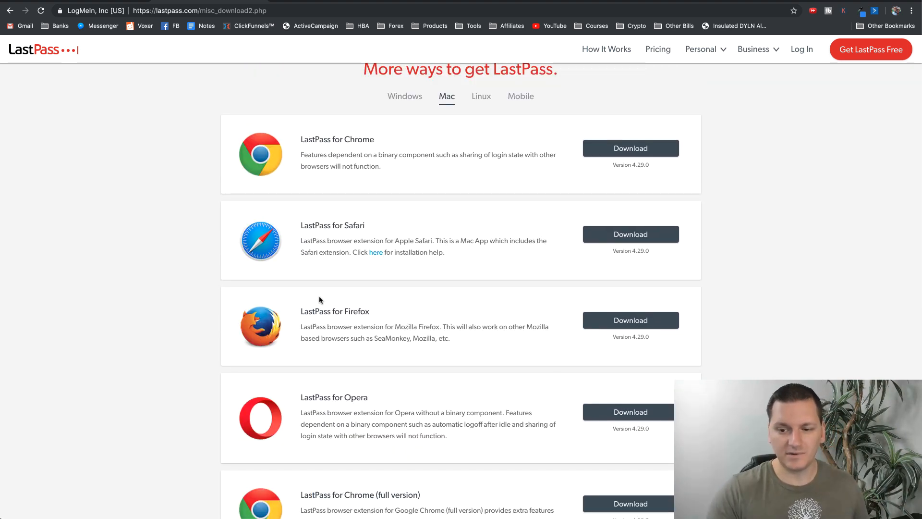
scroll(up, 3)
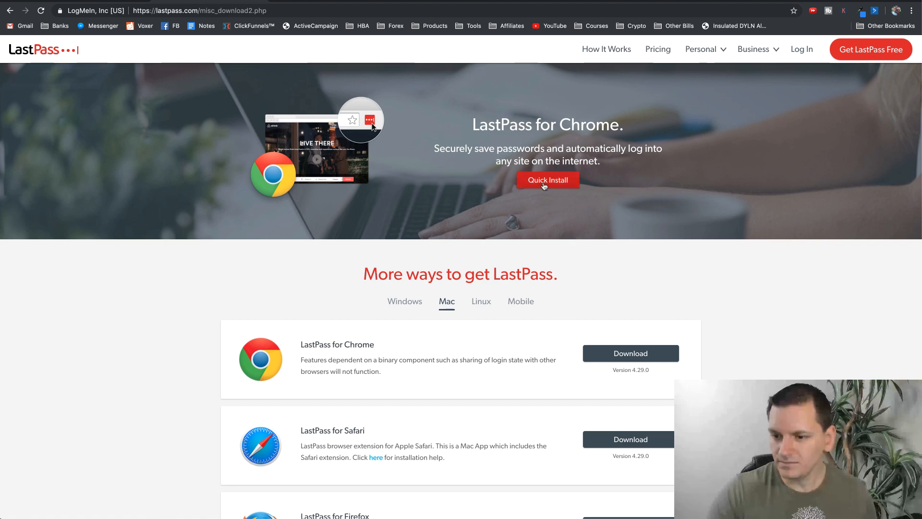
Quick-install the LastPass Chrome extension and confirm adding it.
click(547, 180)
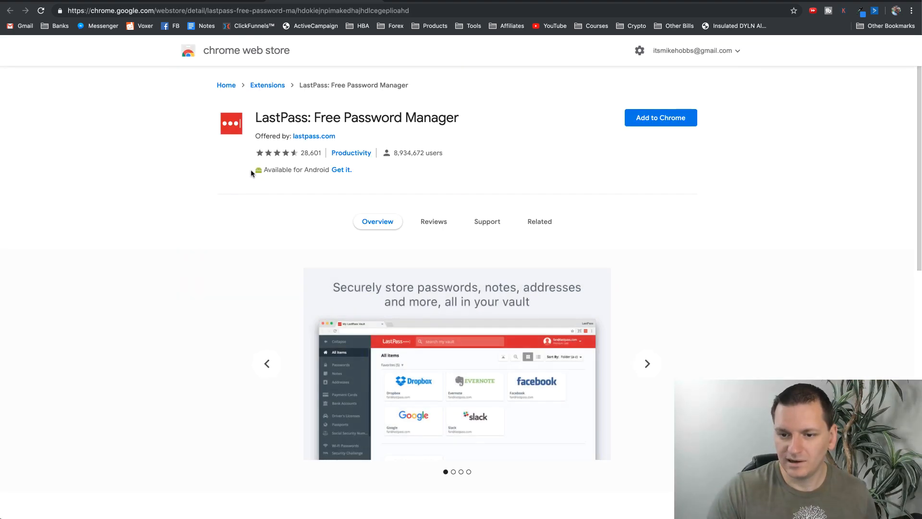
click(660, 117)
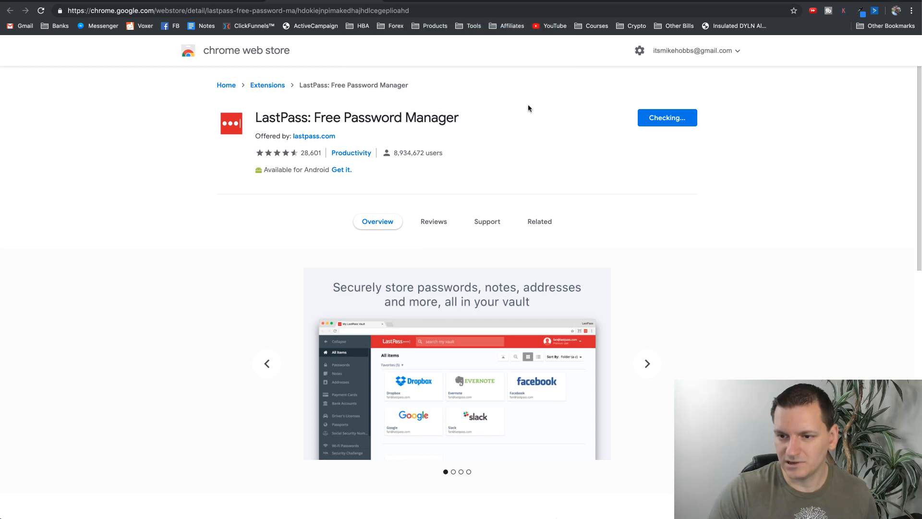
click(667, 117)
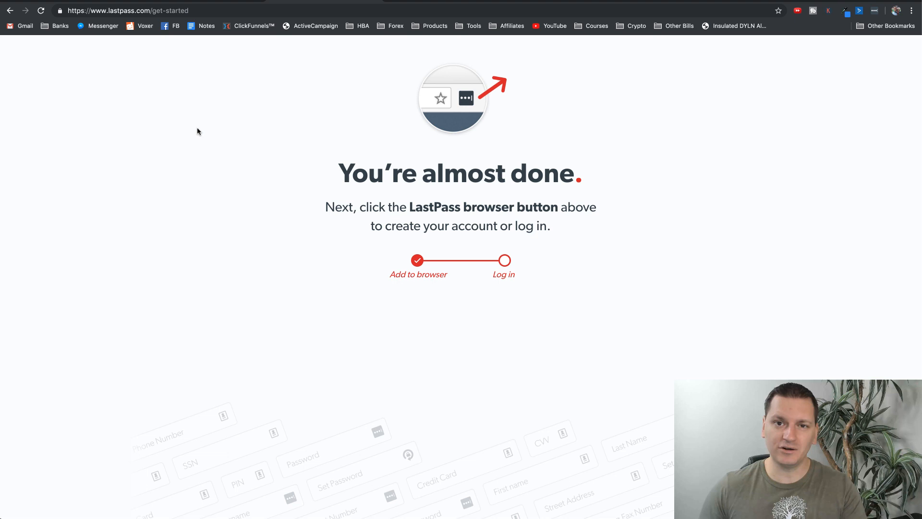
mouse_move(466, 198)
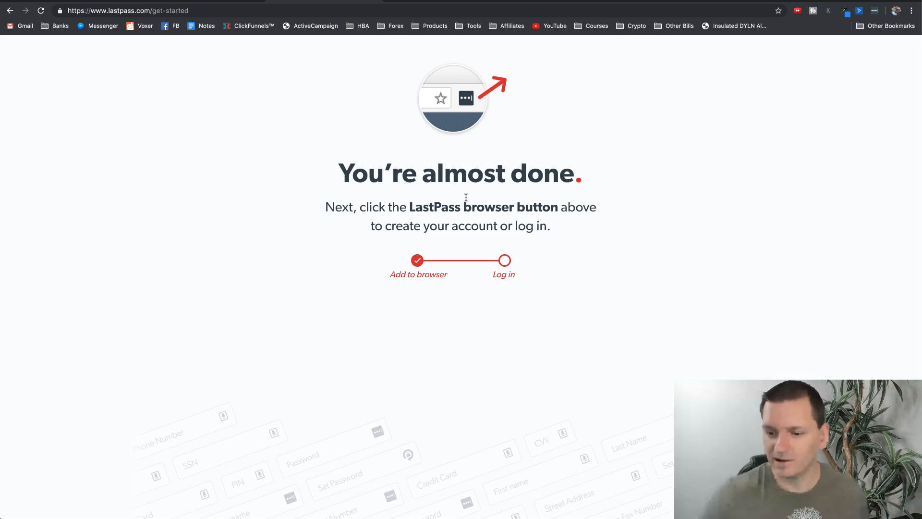
mouse_move(521, 203)
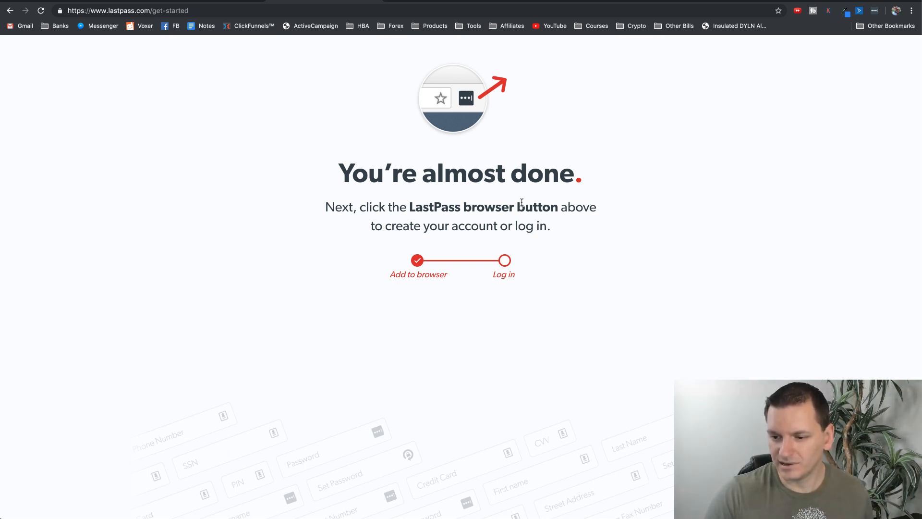
mouse_move(696, 102)
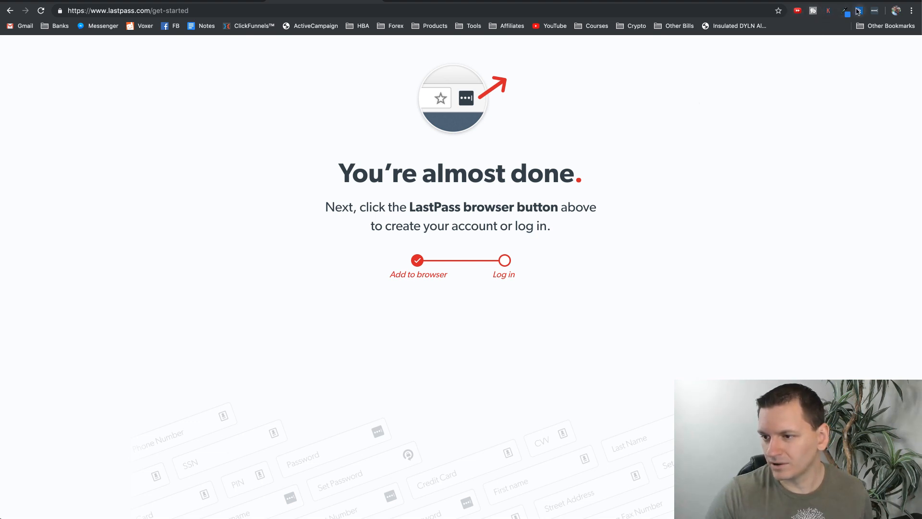
mouse_move(859, 11)
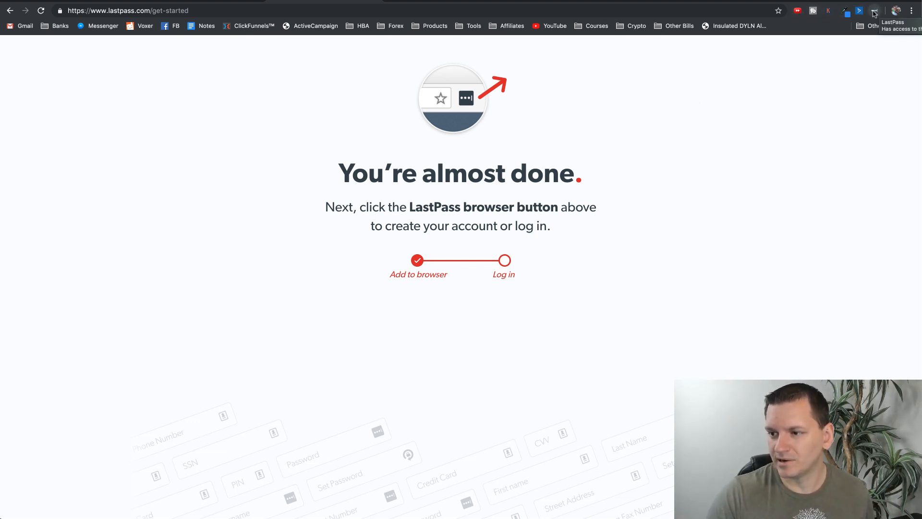
click(876, 10)
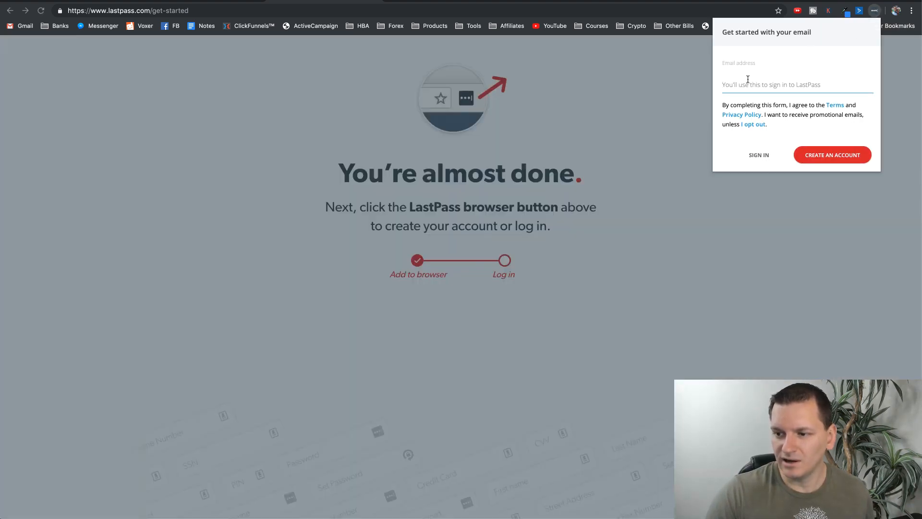
mouse_move(803, 146)
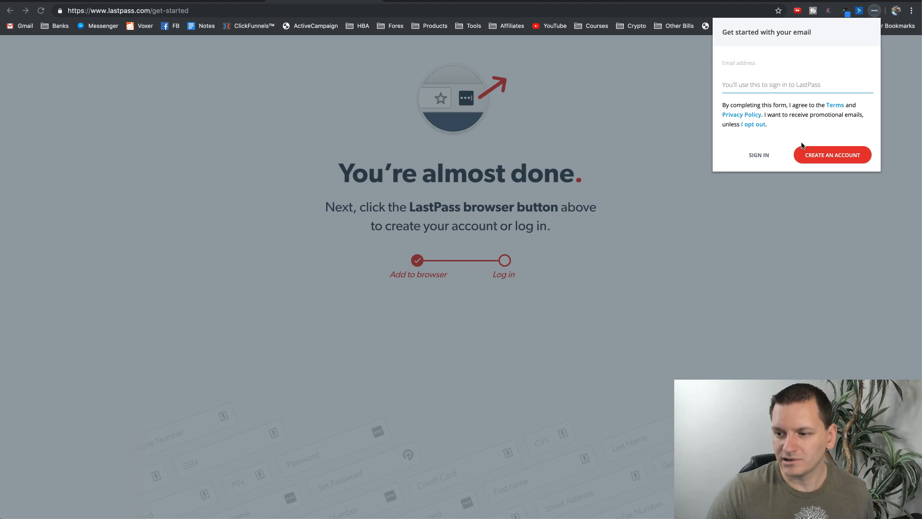
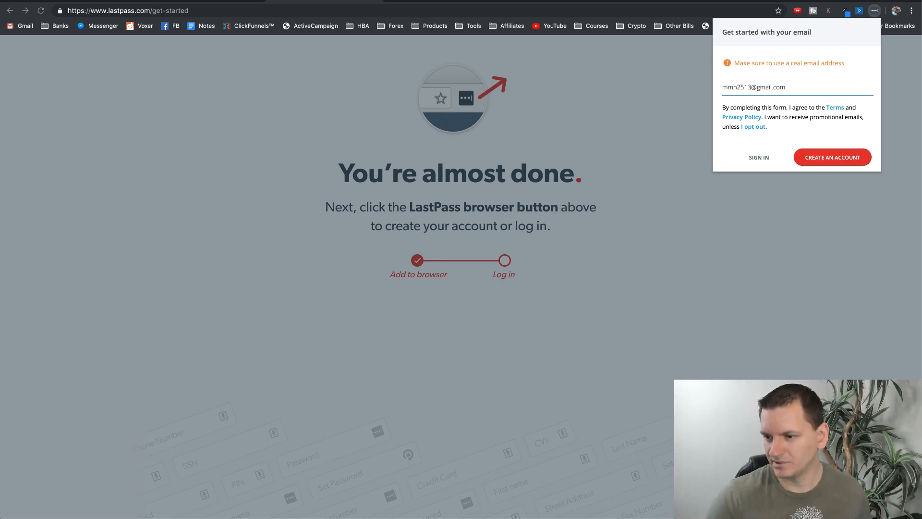
click(833, 156)
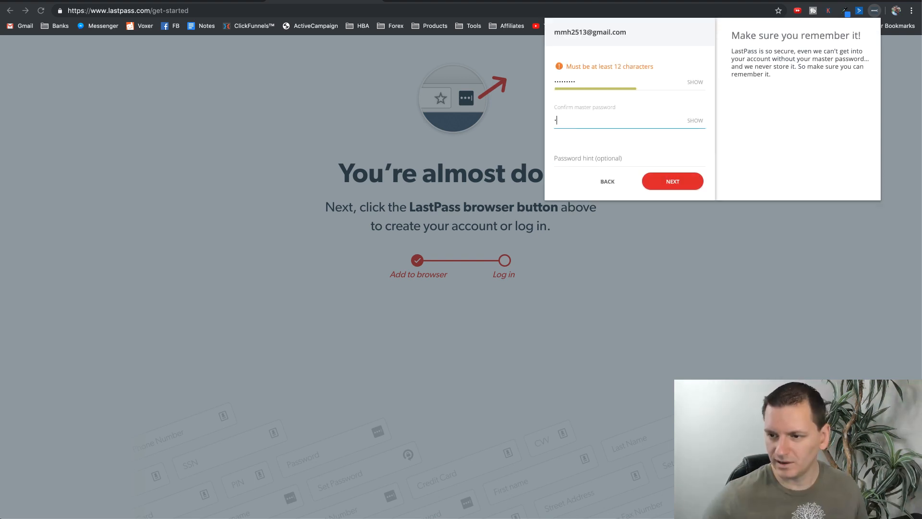
Set and confirm the master password and finish creating the account.
click(594, 81)
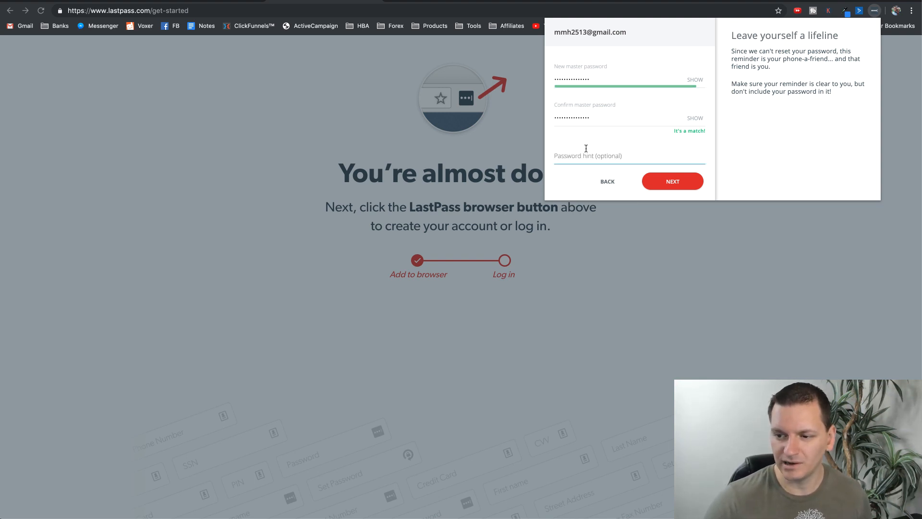
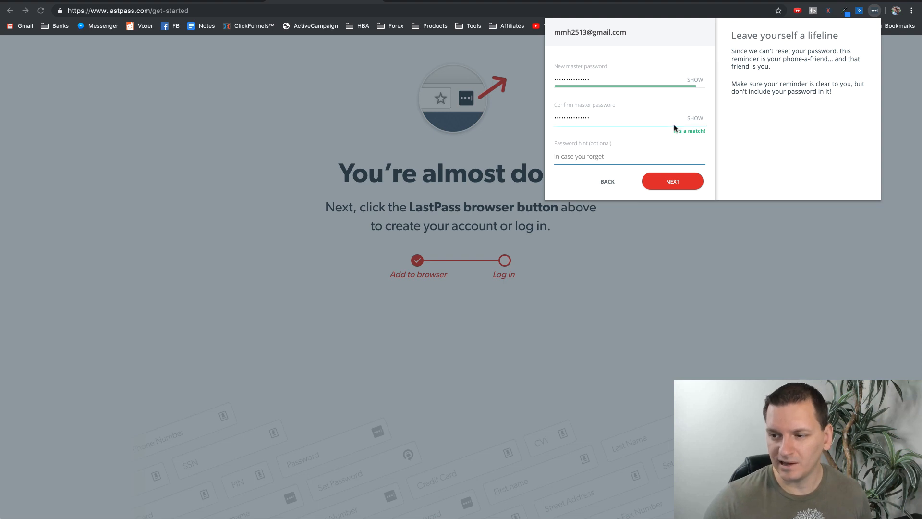
mouse_move(761, 57)
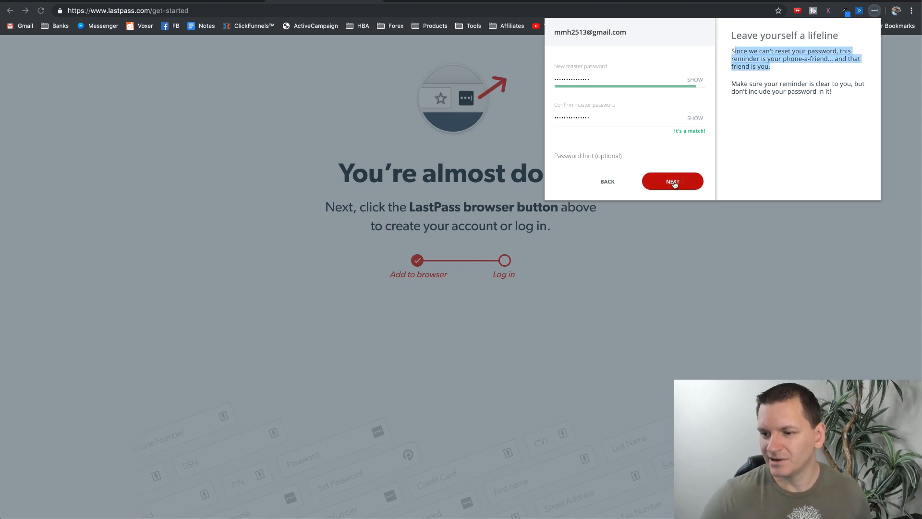
click(672, 182)
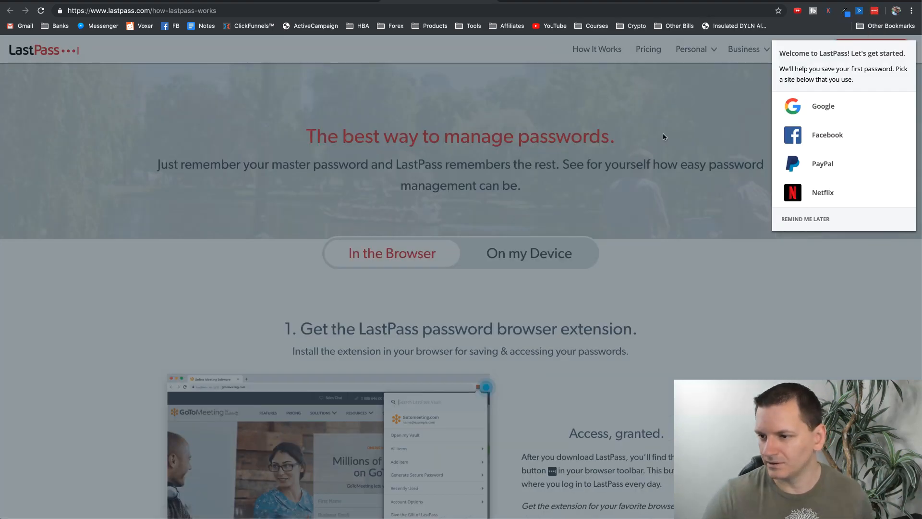
Open the empty LastPass vault from the toolbar icon's quick actions.
click(874, 10)
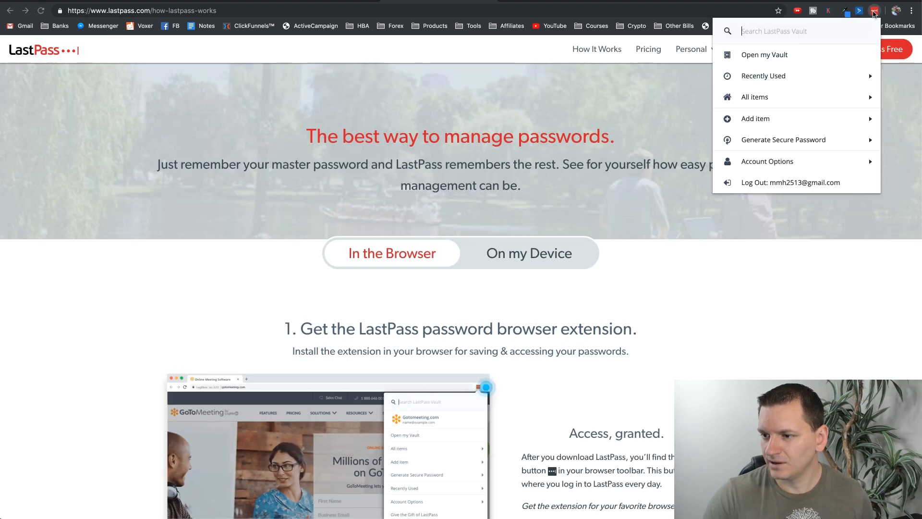
mouse_move(765, 55)
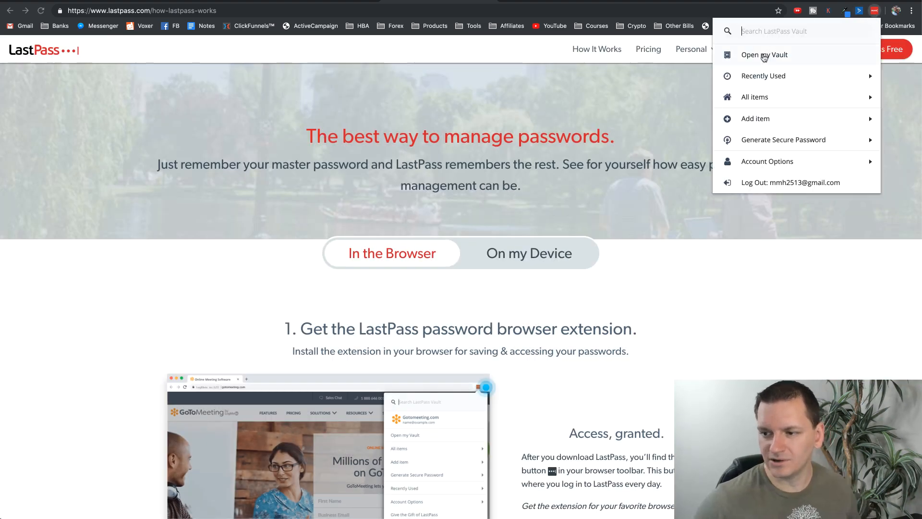
mouse_move(787, 100)
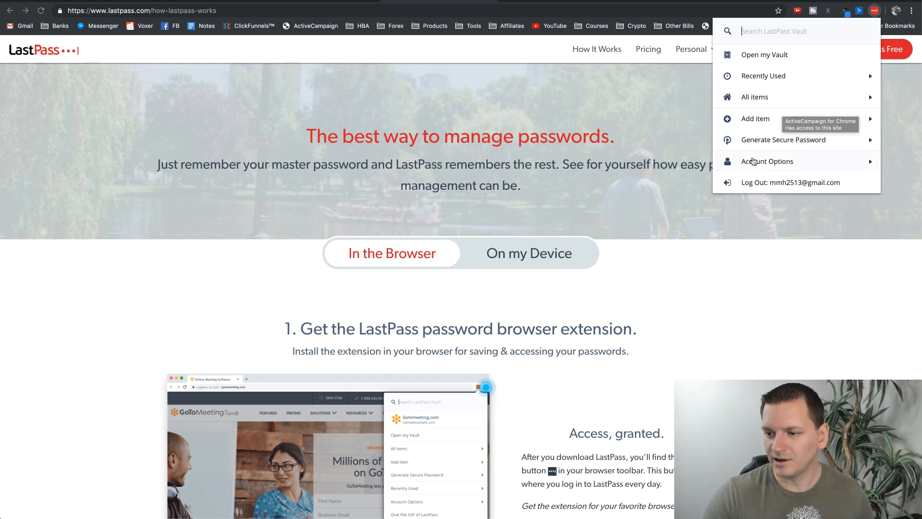
click(765, 54)
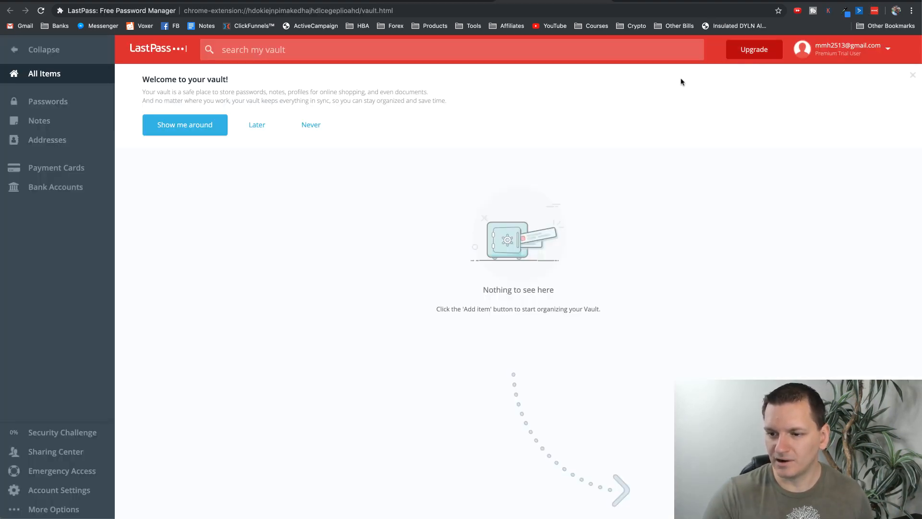
mouse_move(67, 73)
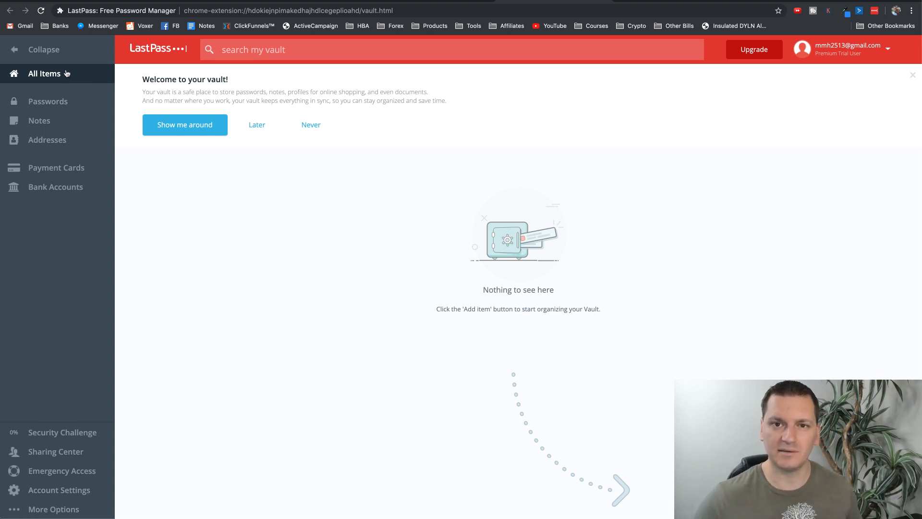
View the empty Notes, Addresses, Payment Cards and Bank Accounts sections, ending on Passwords.
click(39, 121)
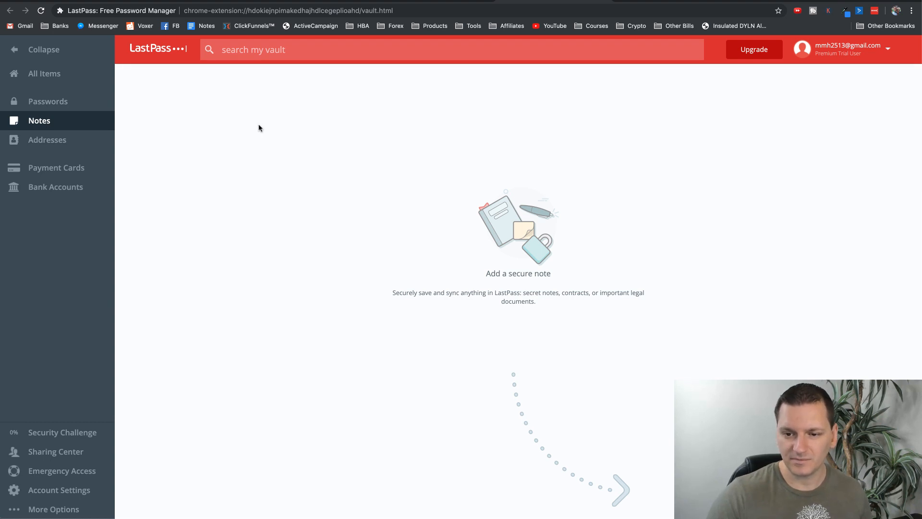
click(47, 139)
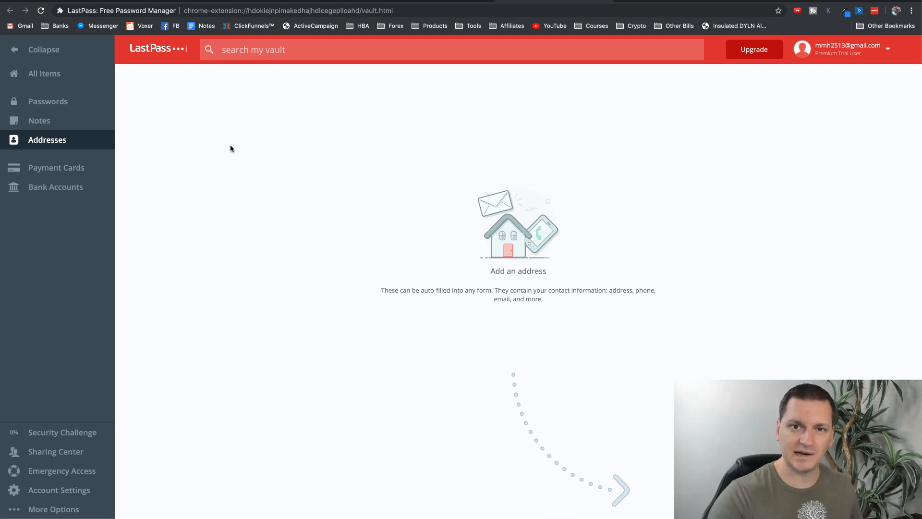
mouse_move(186, 122)
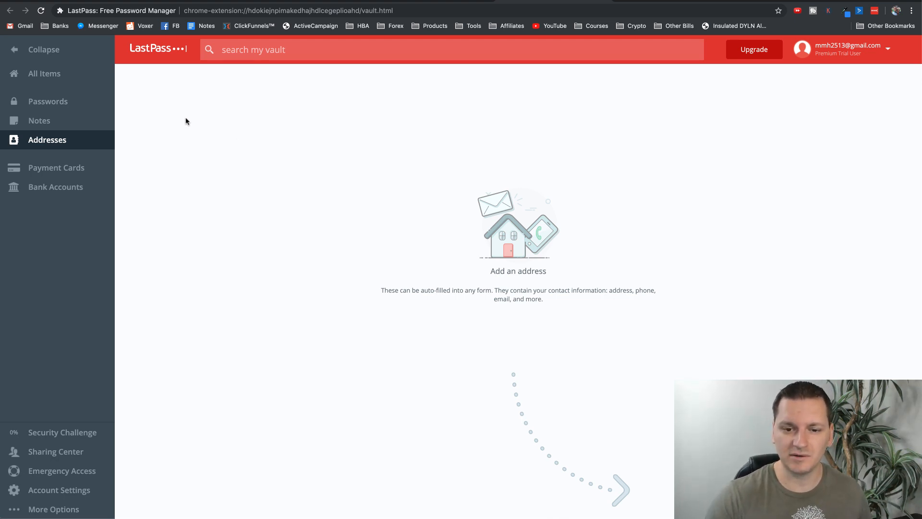
click(48, 101)
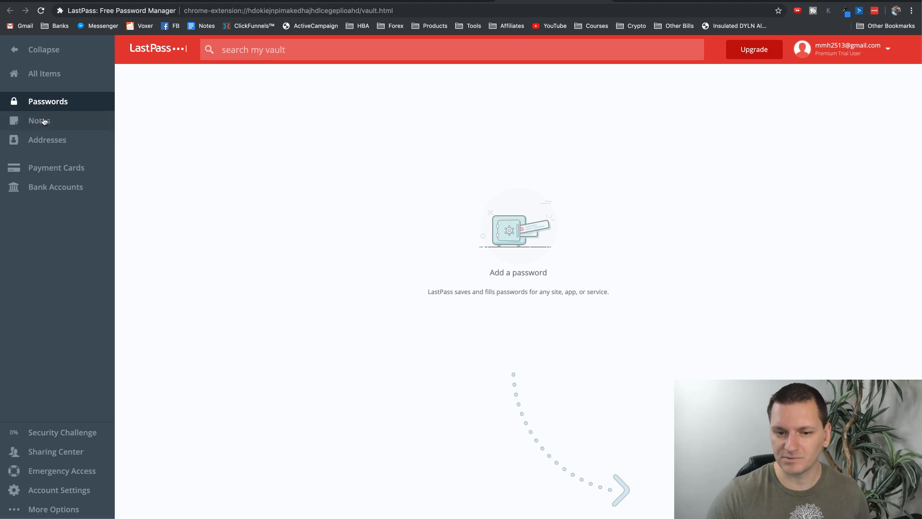
click(56, 167)
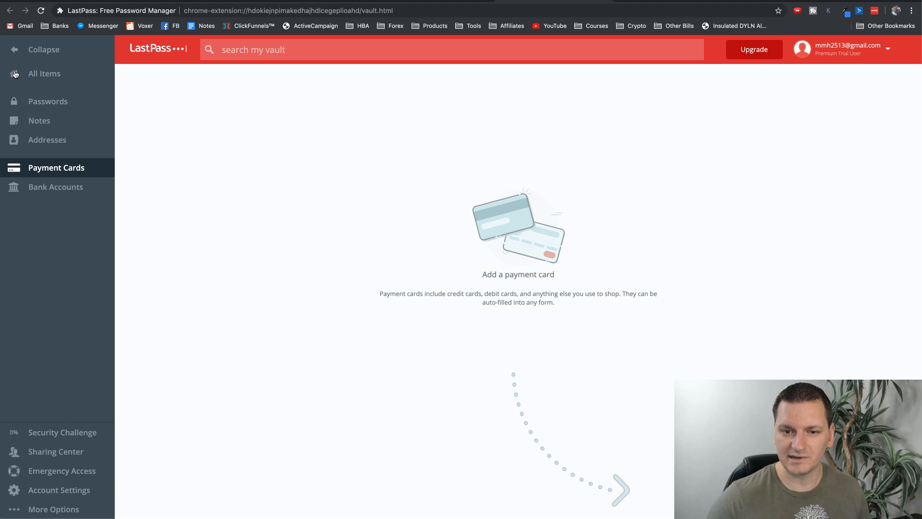
click(56, 187)
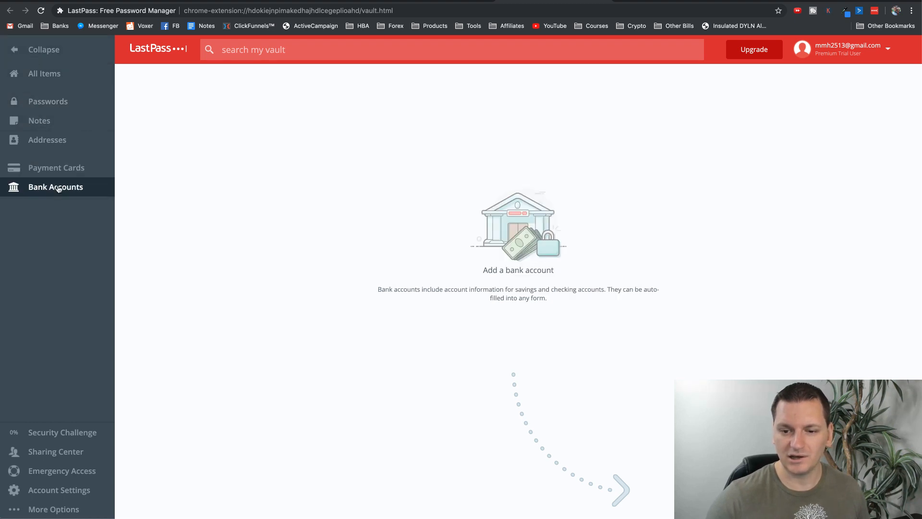
mouse_move(49, 113)
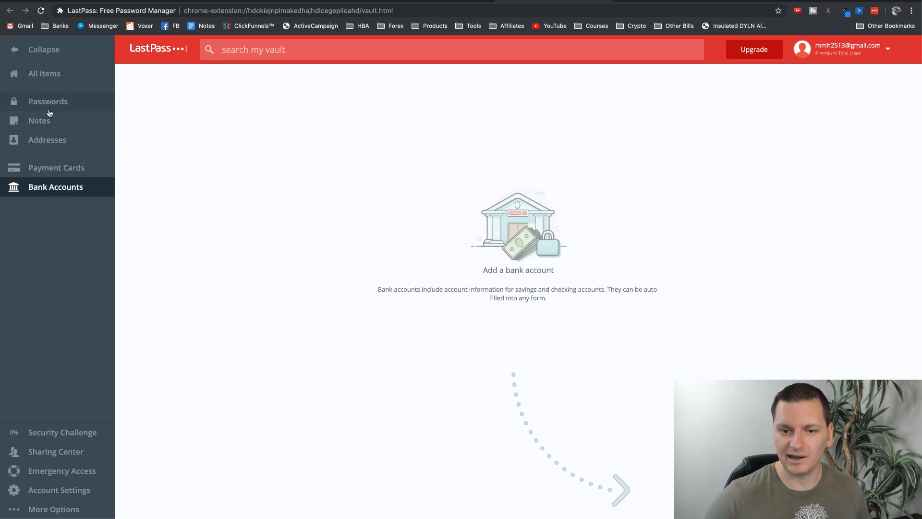
click(48, 100)
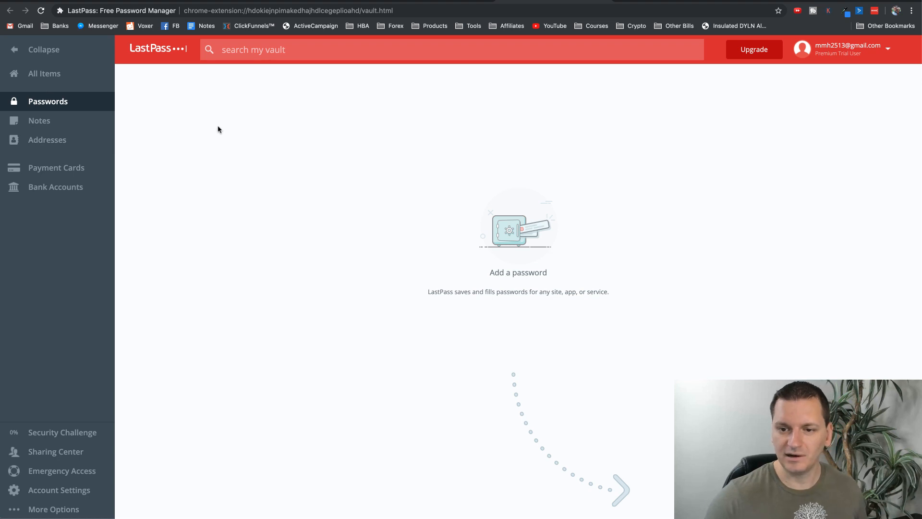
mouse_move(807, 71)
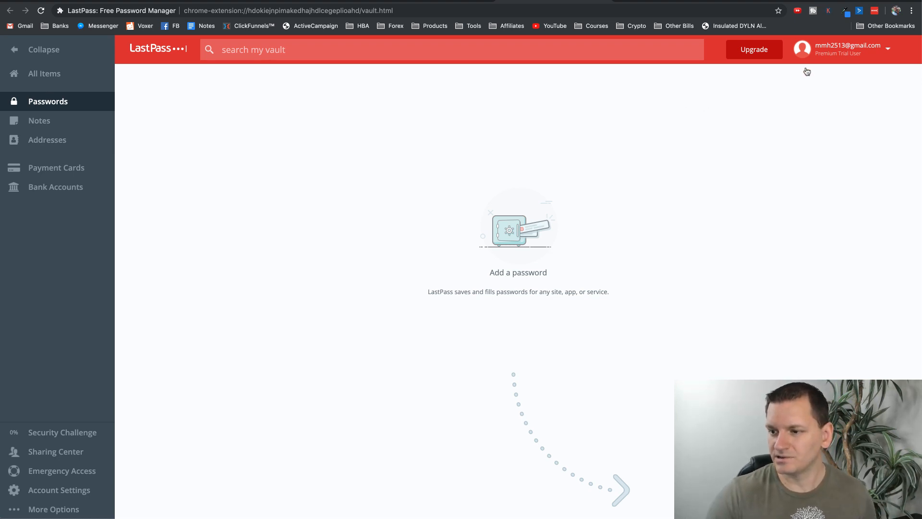
mouse_move(508, 127)
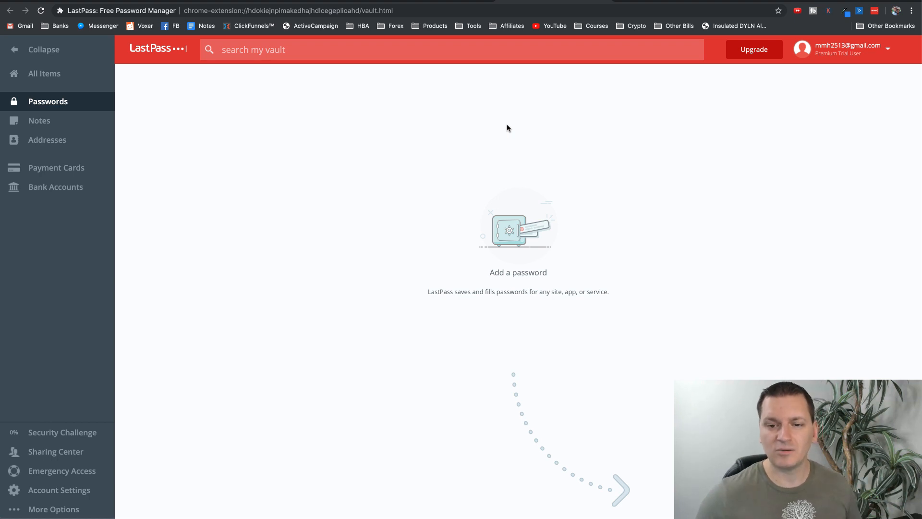
mouse_move(110, 92)
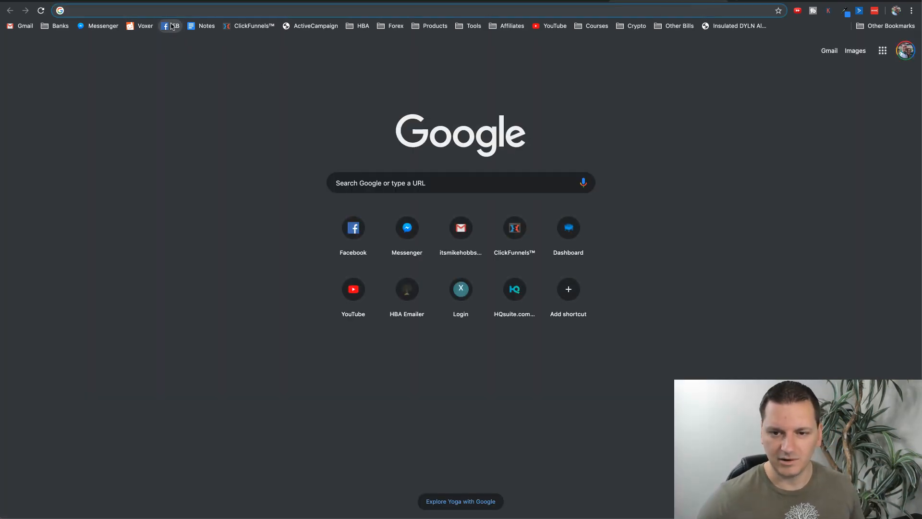
Log in to Facebook with LastPass-filled details, answer the save-login offer, and open the account menu.
click(171, 25)
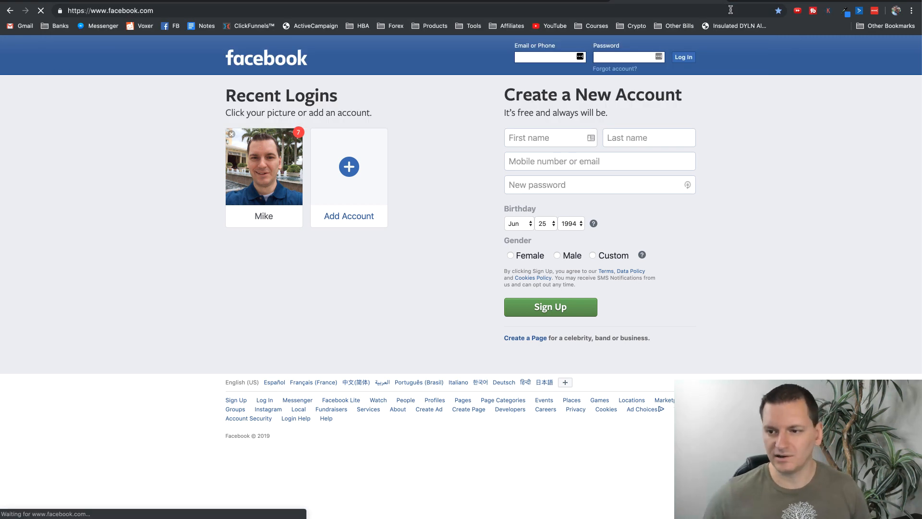
click(548, 57)
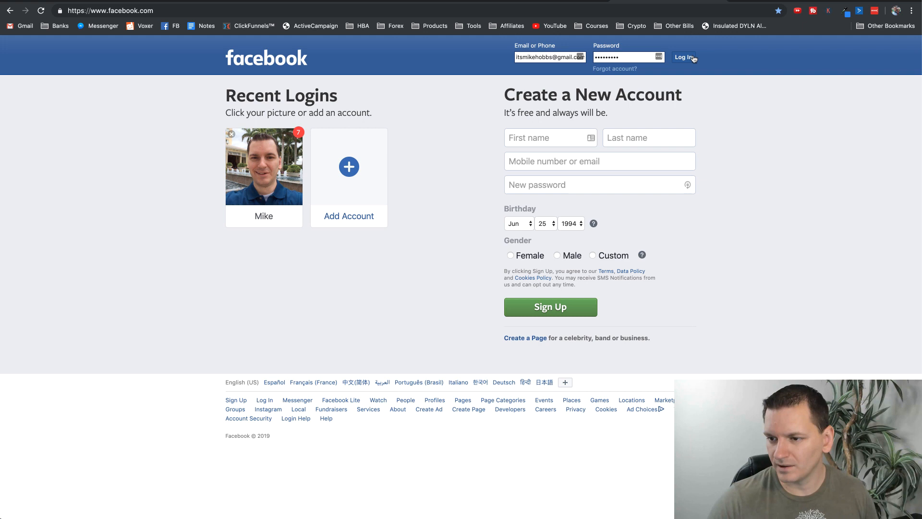
click(683, 57)
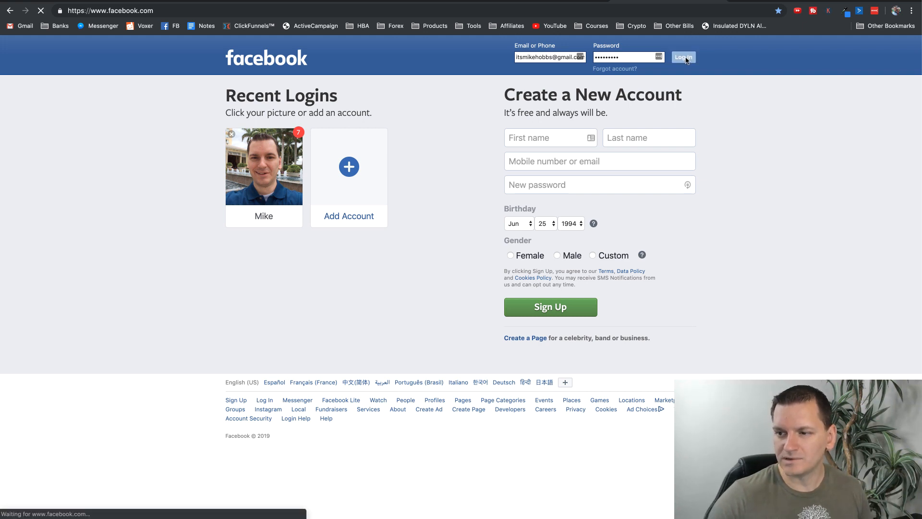
click(683, 57)
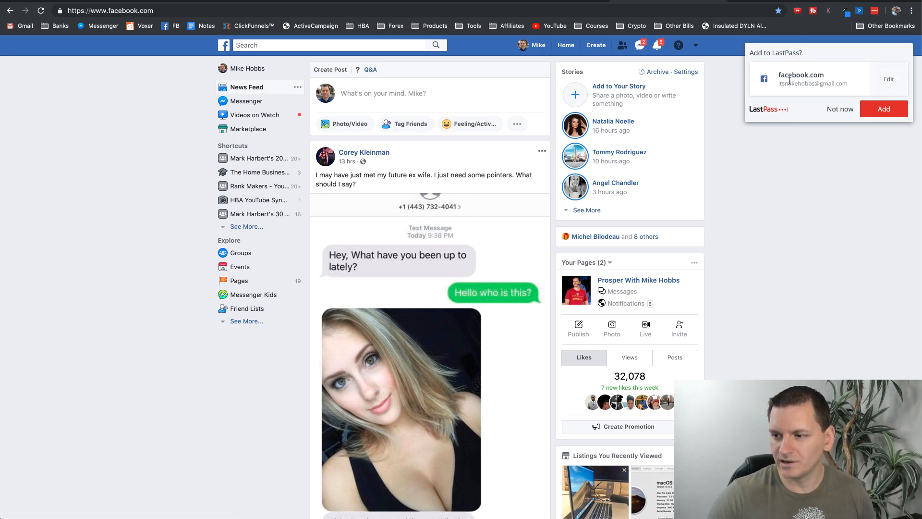
click(884, 108)
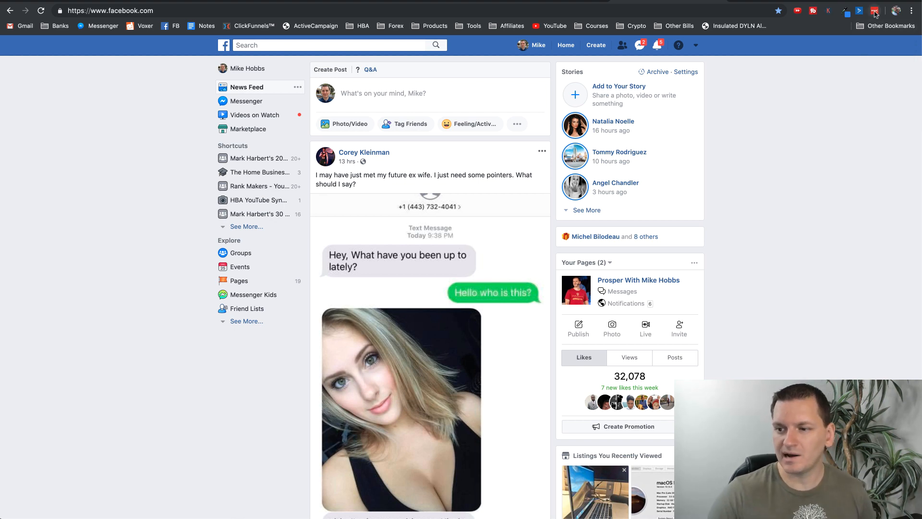
mouse_move(876, 11)
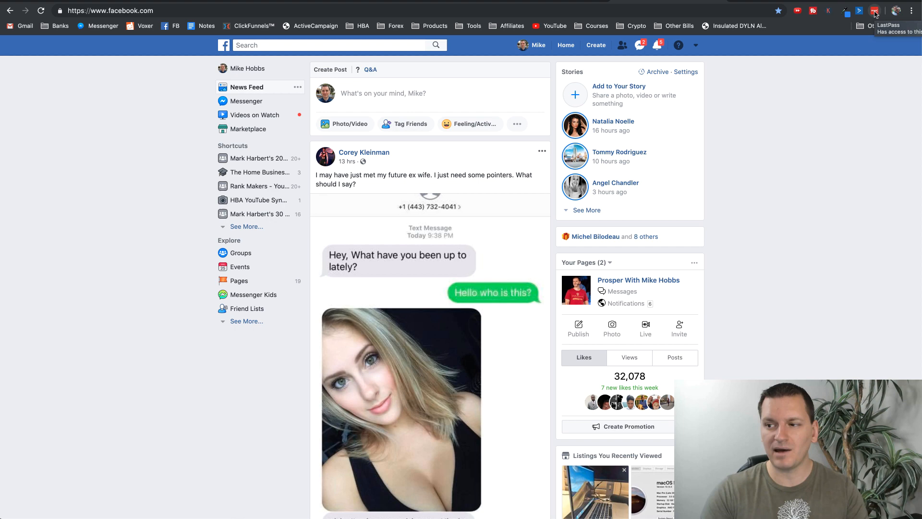
click(697, 45)
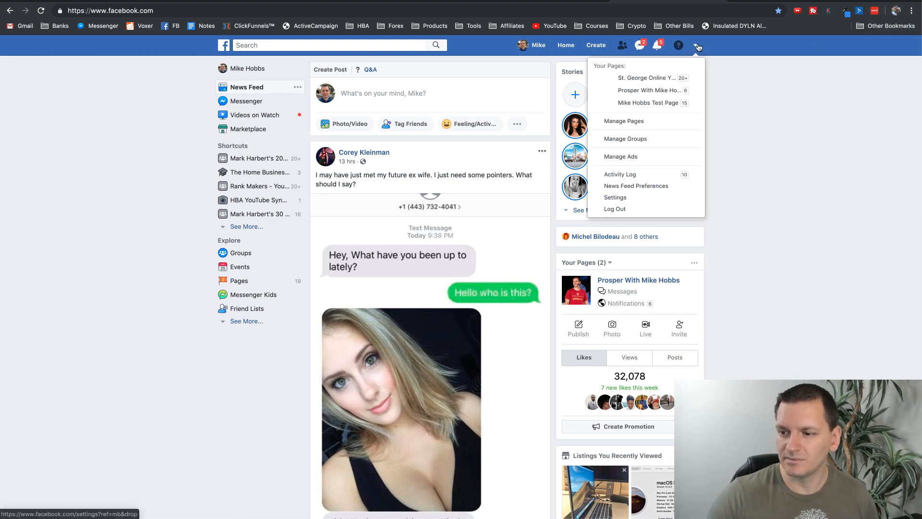
Log out, log back in with the autofilled credentials, and go to account settings.
click(698, 45)
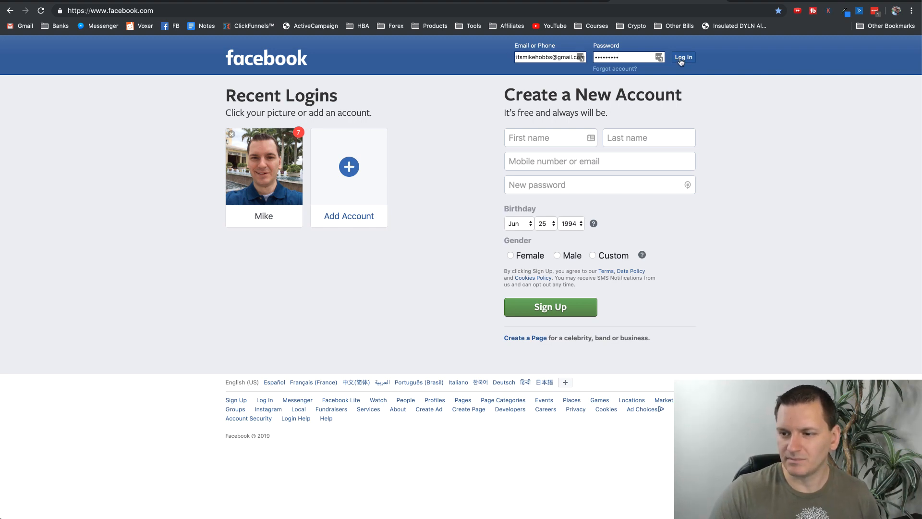
click(684, 57)
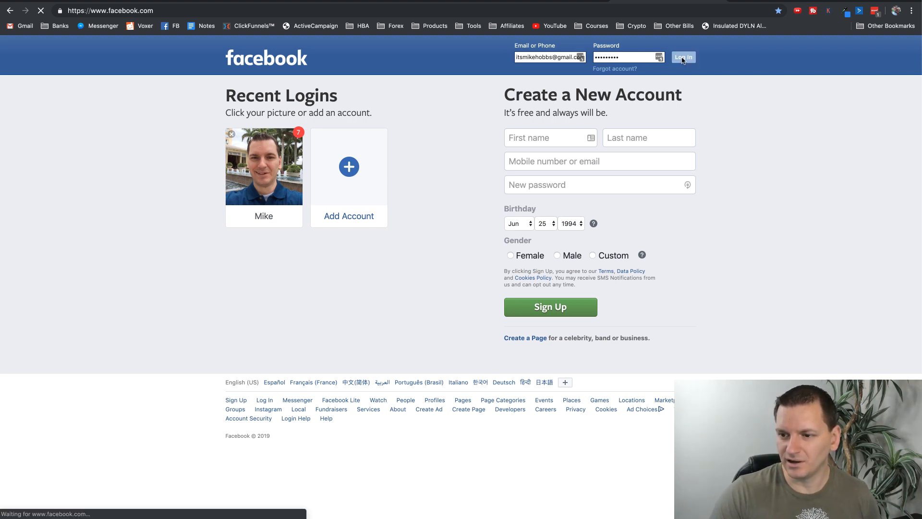
click(684, 56)
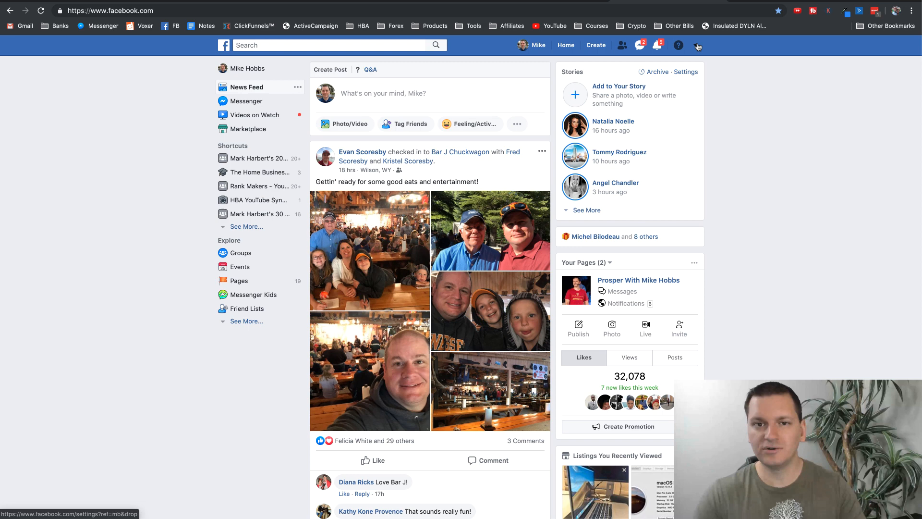
click(696, 45)
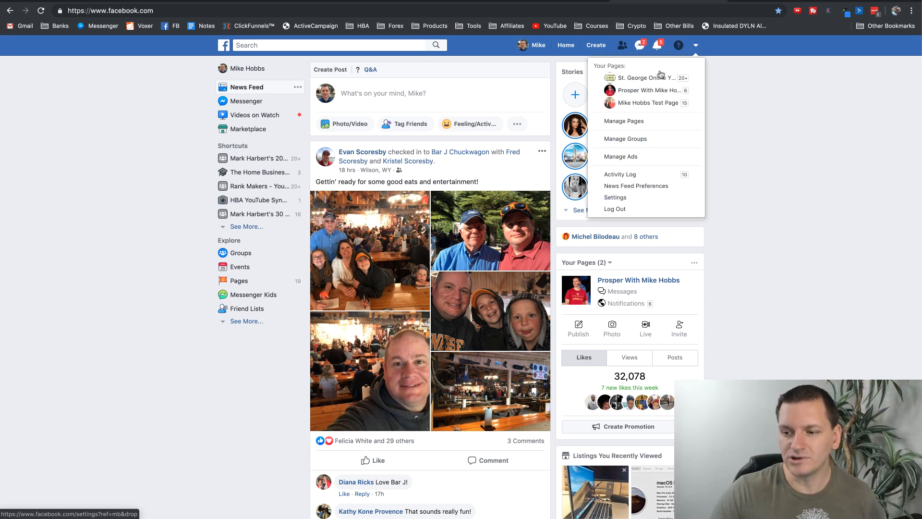
mouse_move(623, 121)
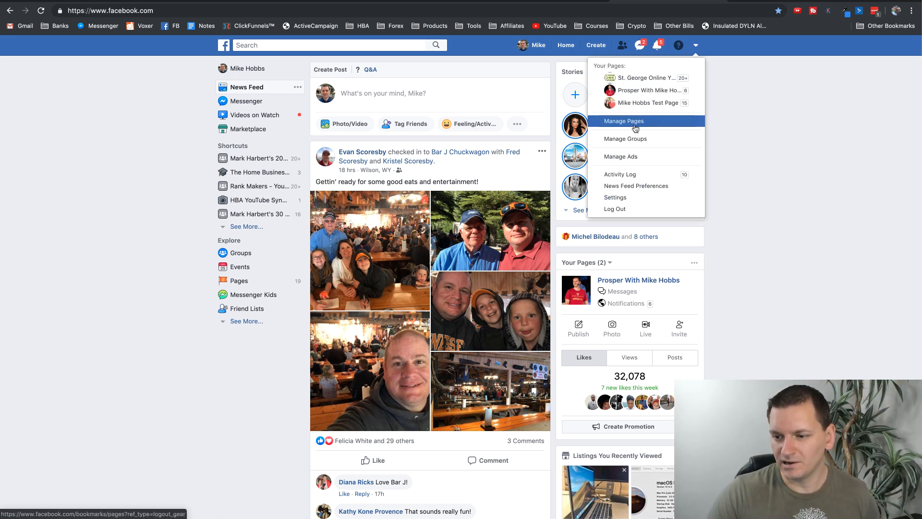
click(615, 197)
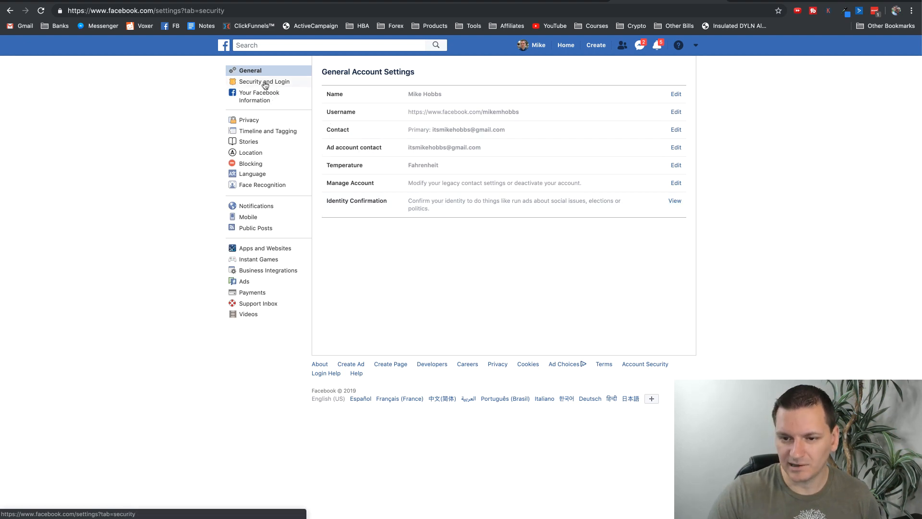
In Security and Login, start changing the password with the current one autofilled and a new one generated.
click(265, 81)
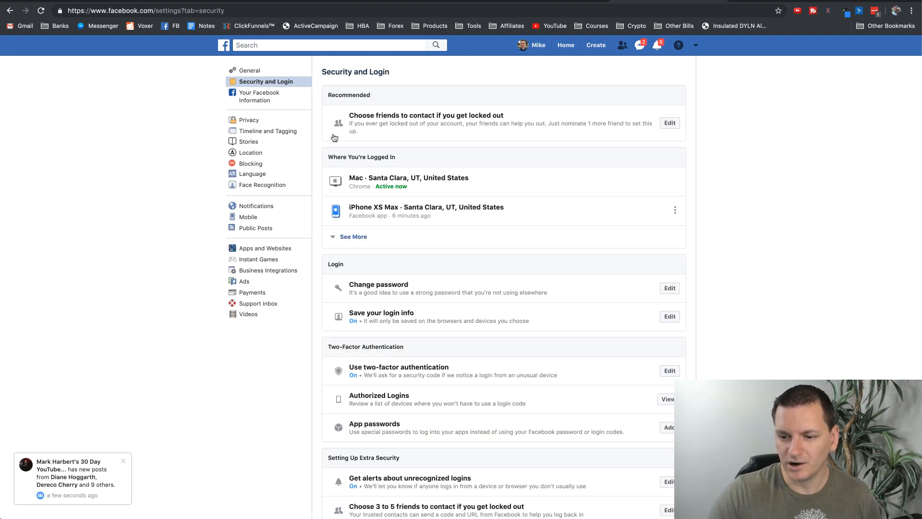
scroll(down, 3)
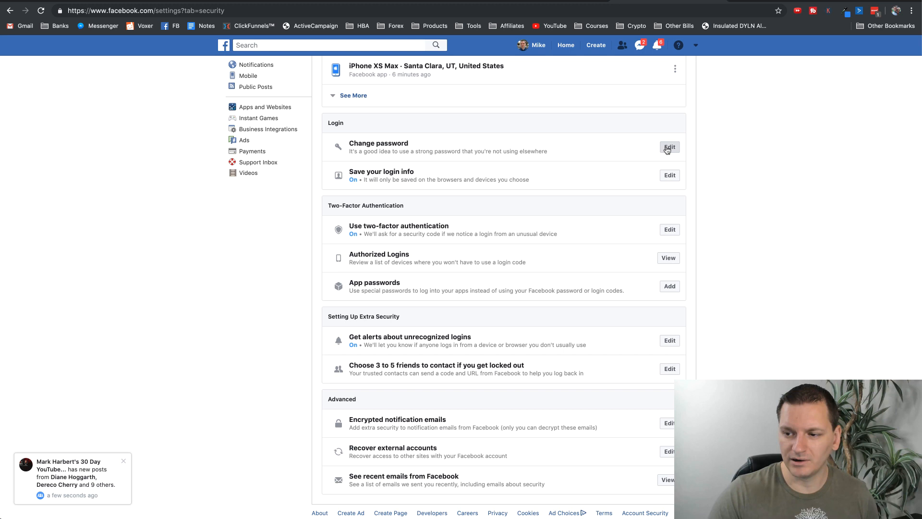
click(669, 147)
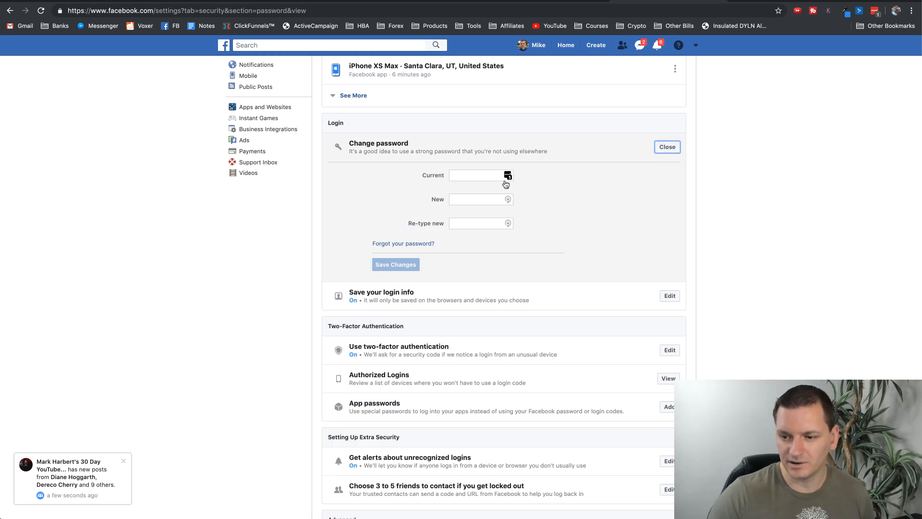
click(476, 175)
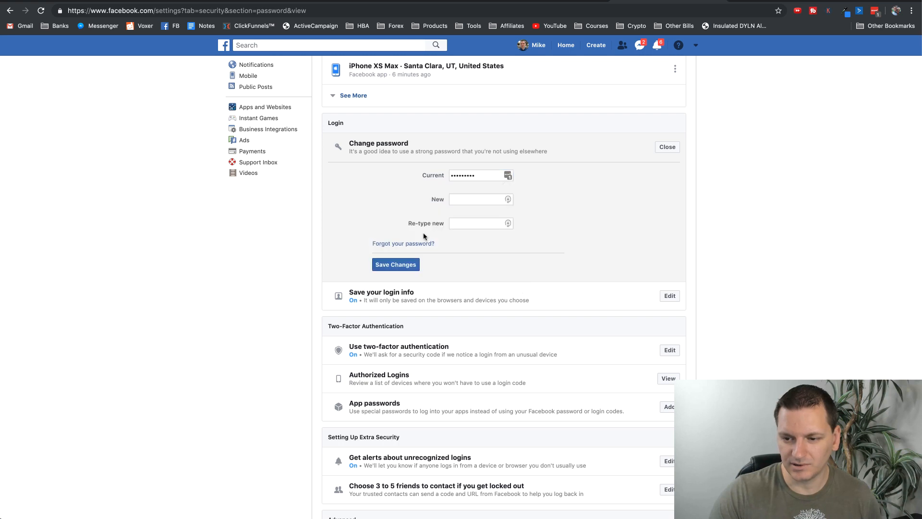
click(477, 199)
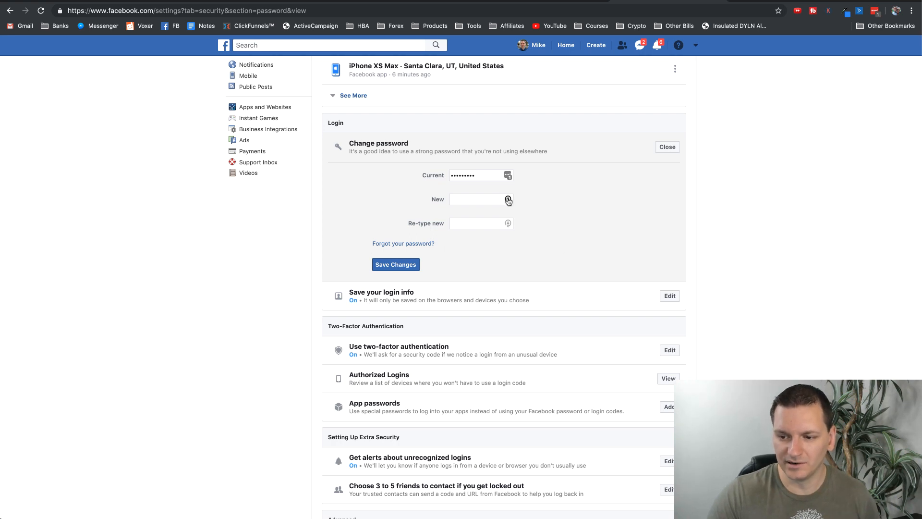
click(508, 200)
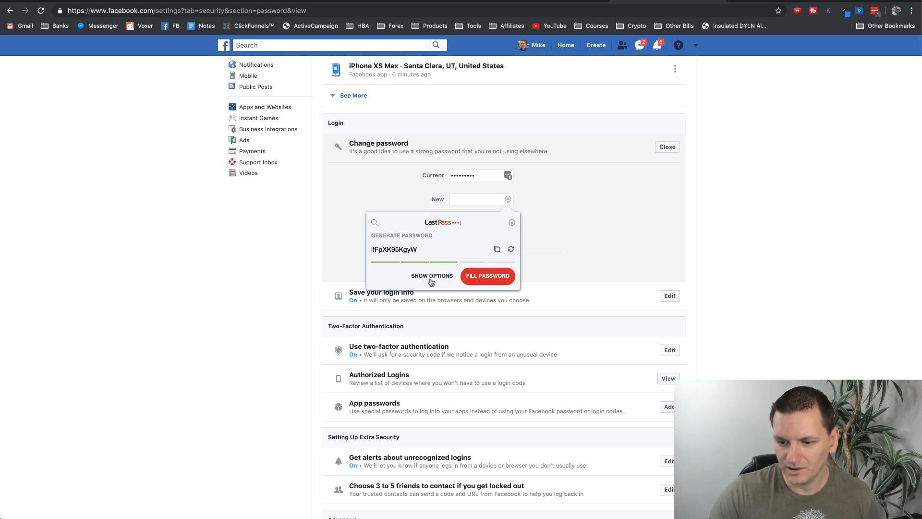
Generate a 50-character password with symbols, fill both new fields and save Facebook's change.
click(431, 276)
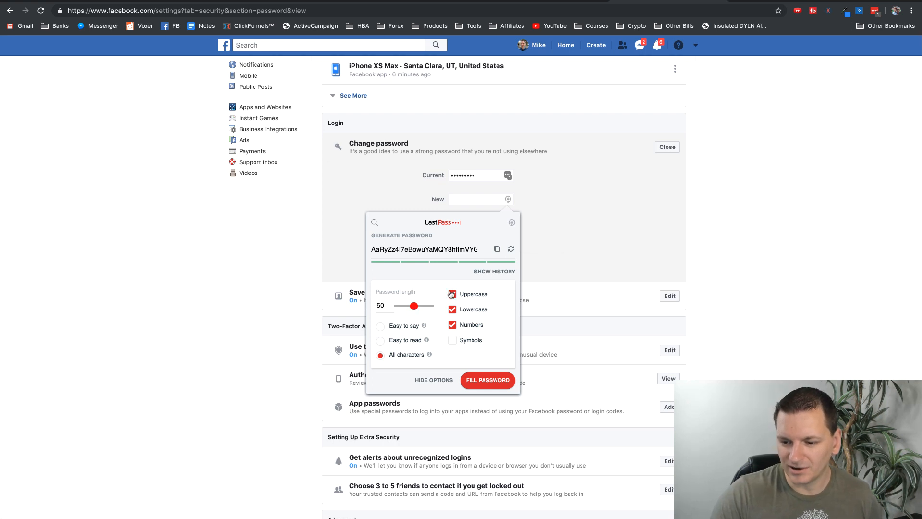
click(452, 340)
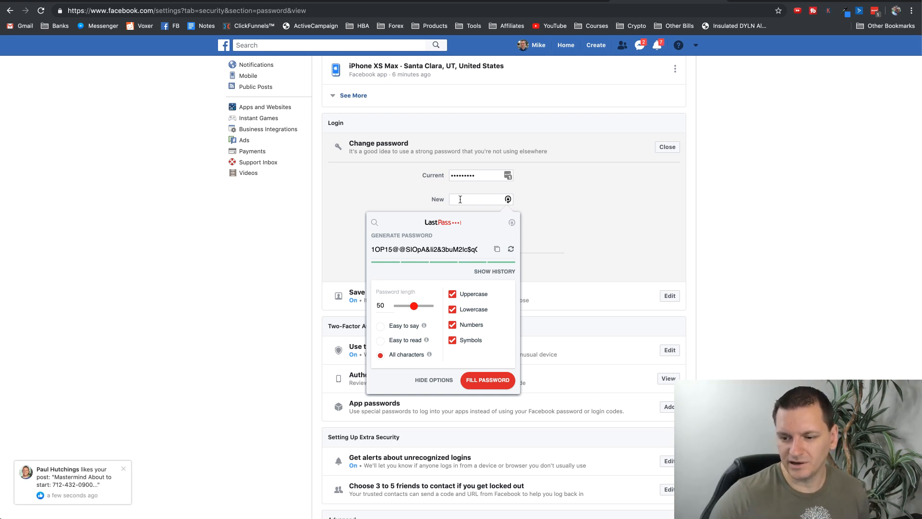
mouse_move(488, 381)
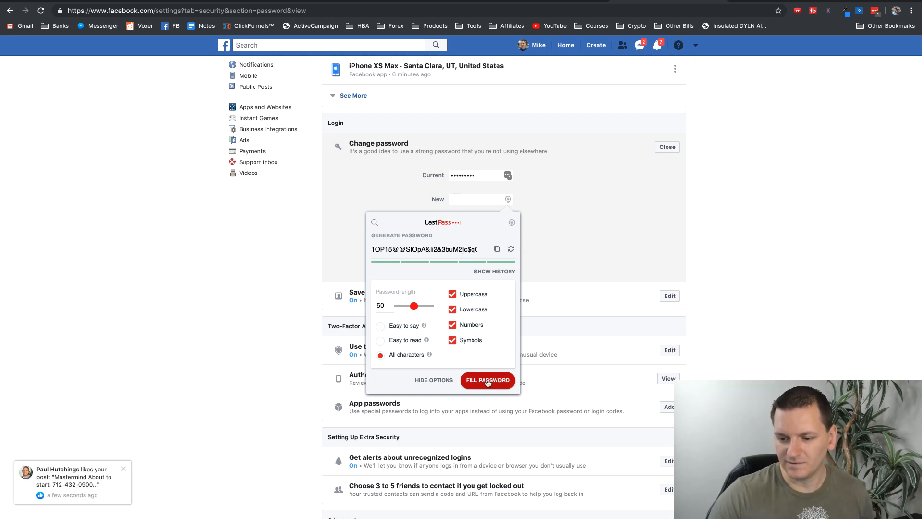
click(487, 381)
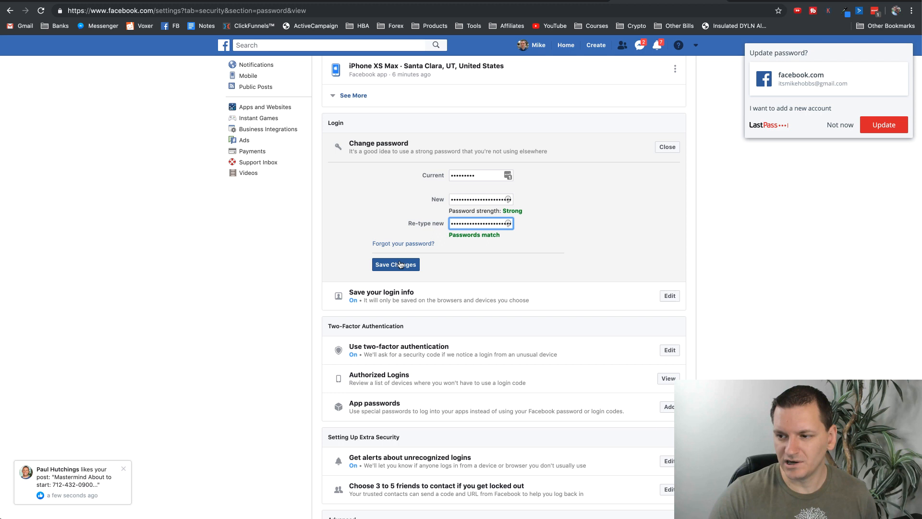
click(395, 264)
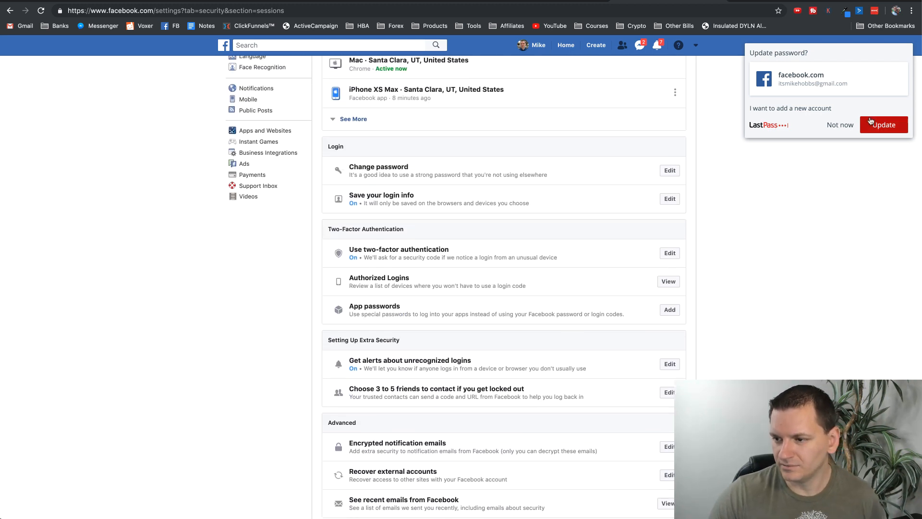
Update the stored Facebook login in LastPass, log out of Facebook and log back in.
click(884, 125)
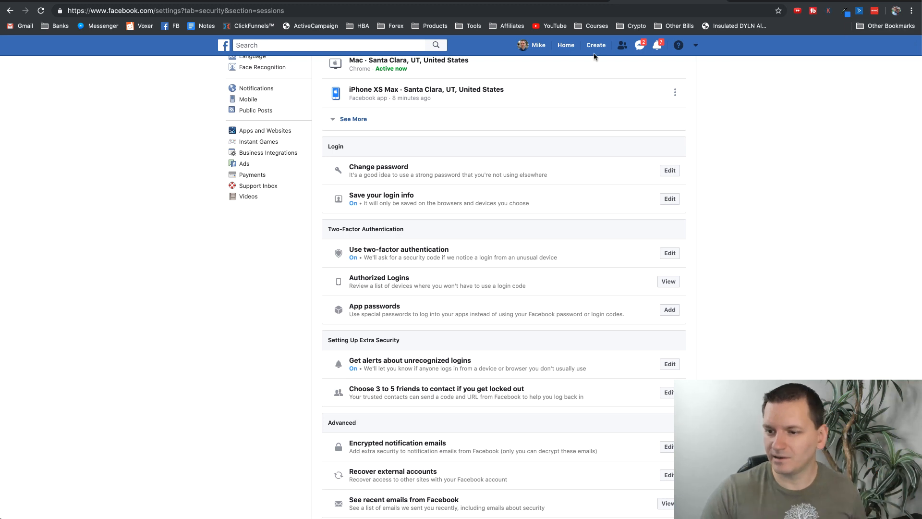
click(696, 46)
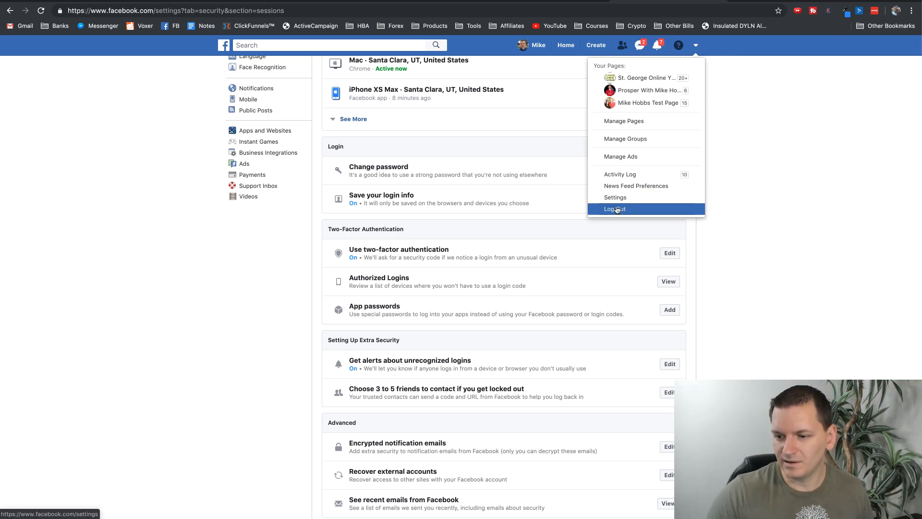
click(615, 209)
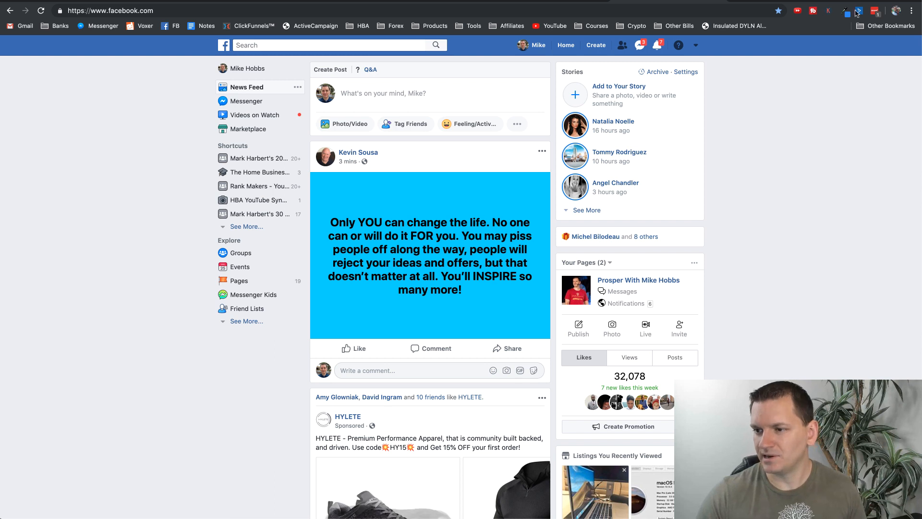
click(859, 11)
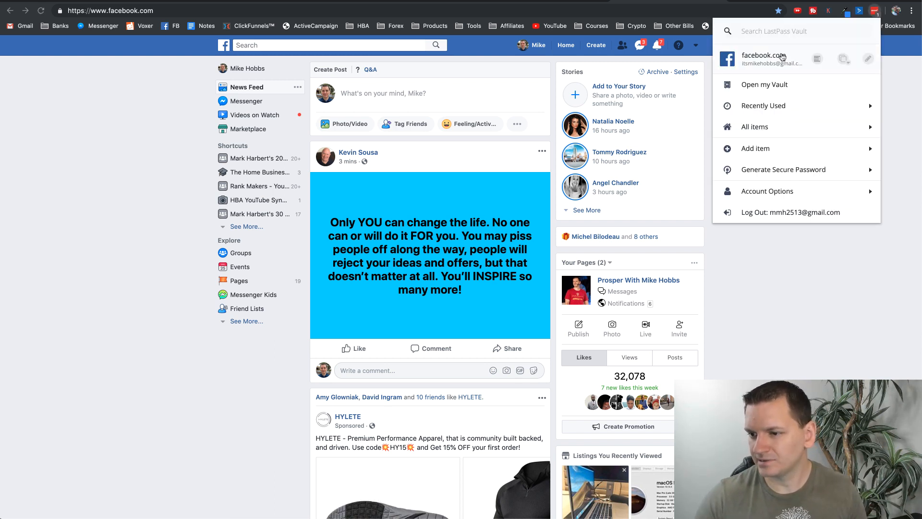
click(778, 250)
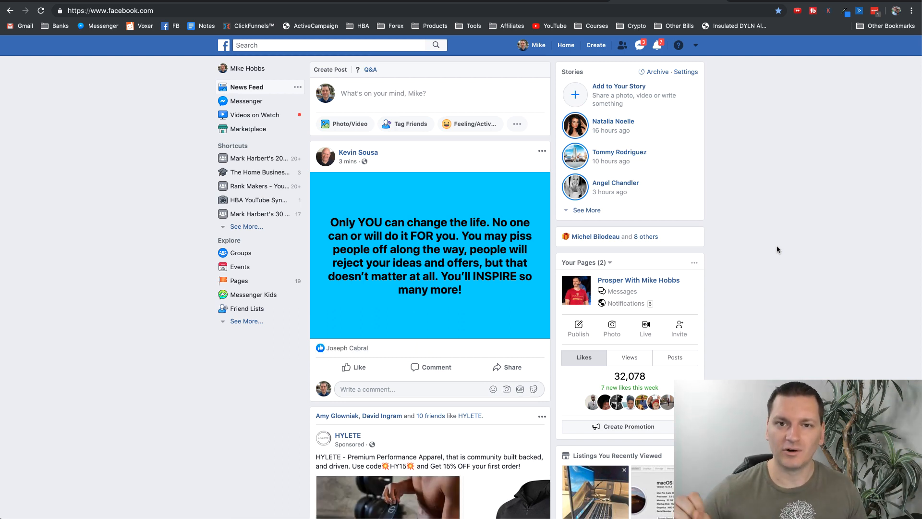
mouse_move(829, 7)
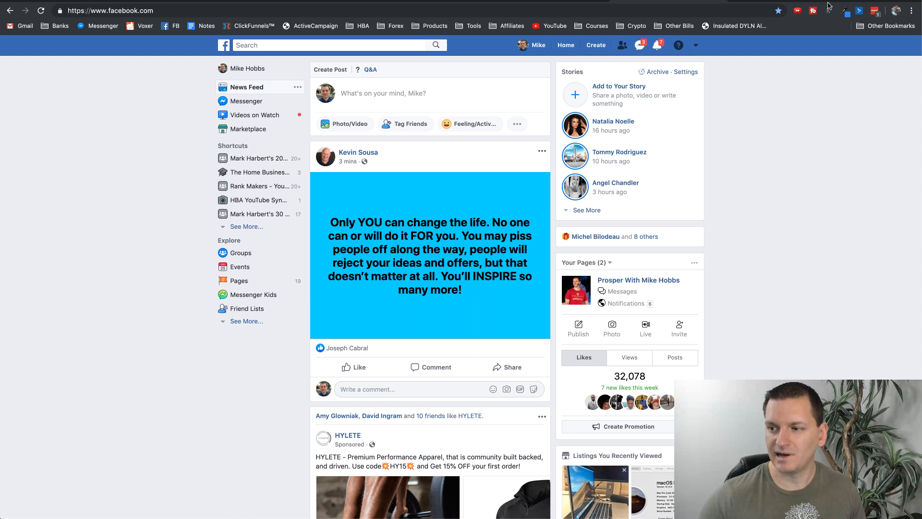
mouse_move(831, 9)
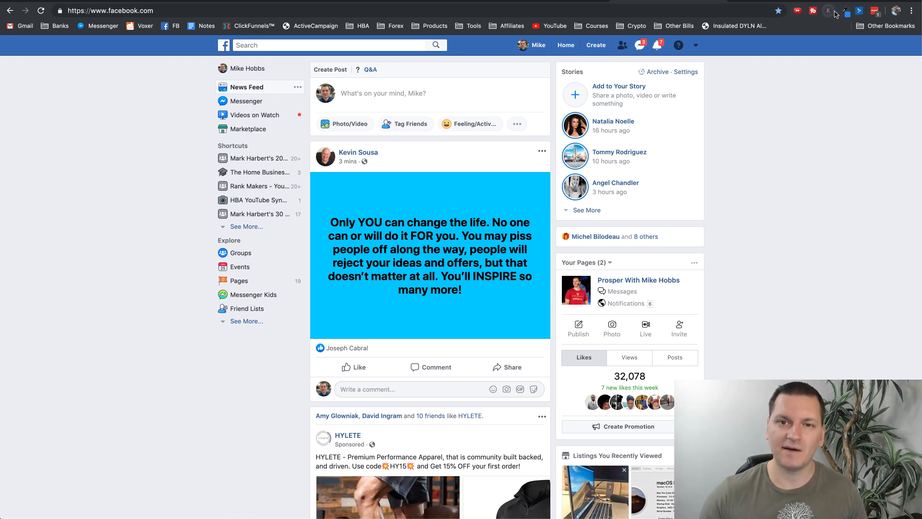
mouse_move(827, 11)
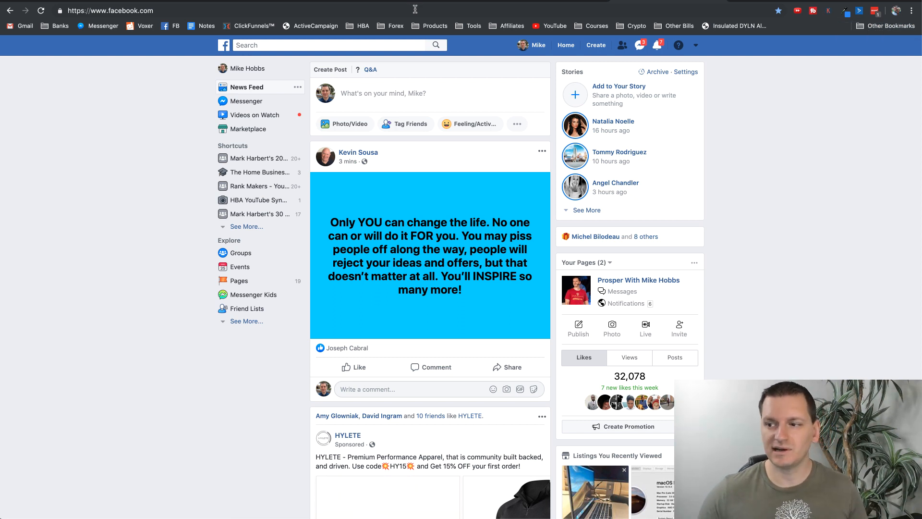
mouse_move(783, 53)
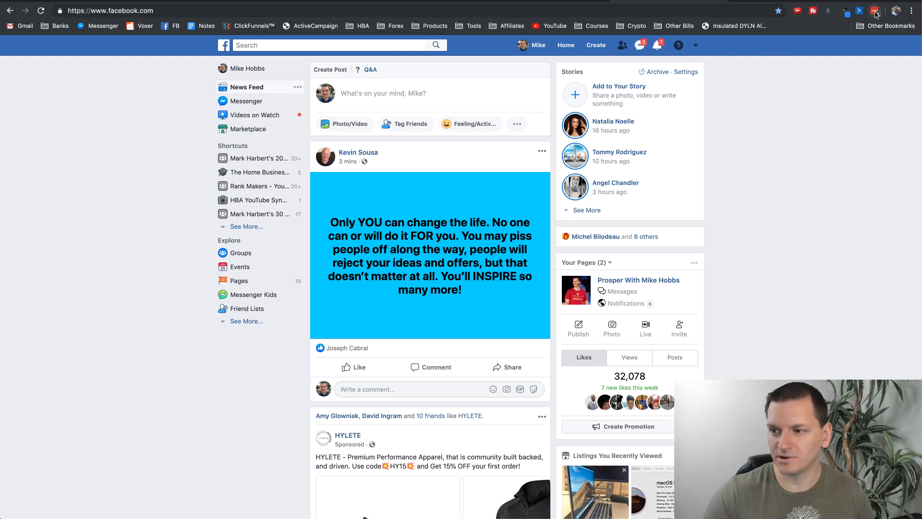
mouse_move(876, 11)
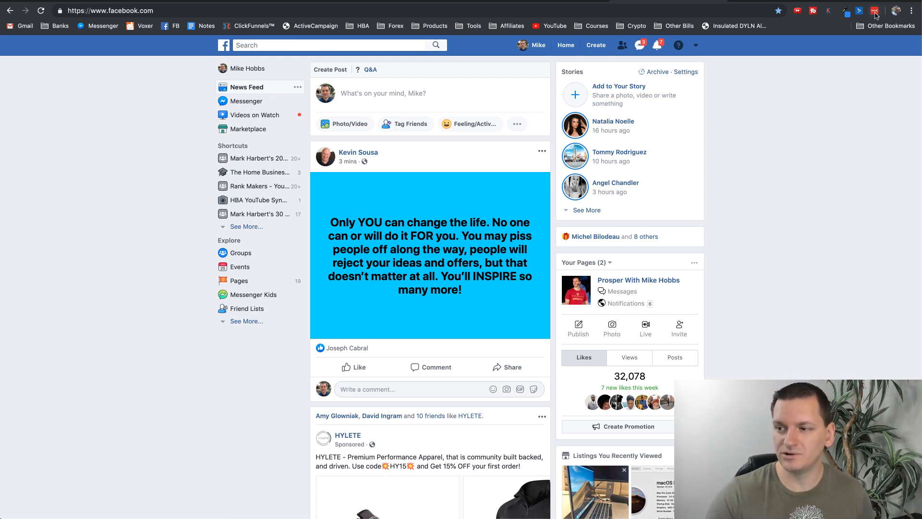
mouse_move(874, 11)
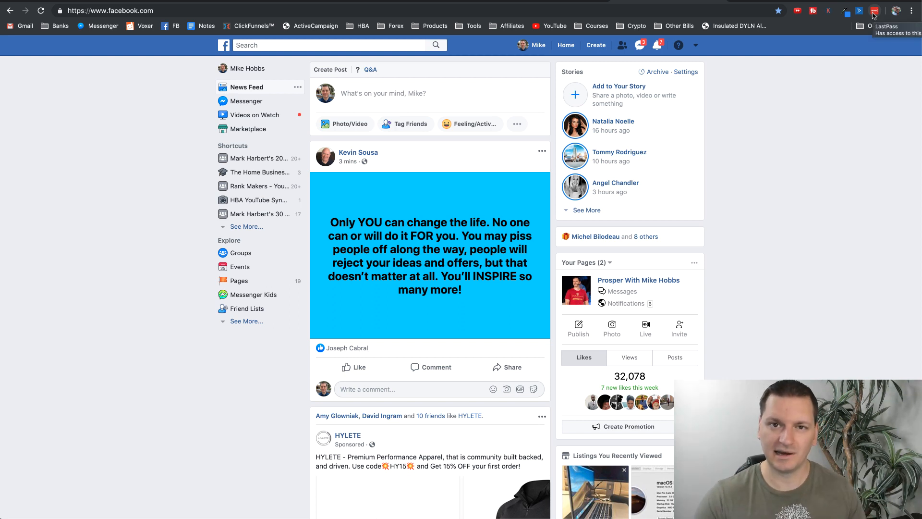
Sign LastPass into the second premium account and view its vault on All Items.
click(875, 11)
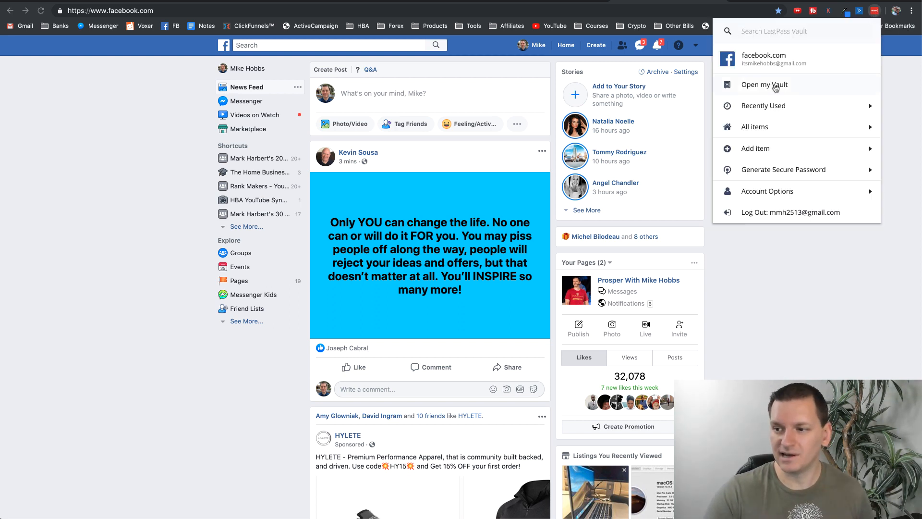
mouse_move(782, 261)
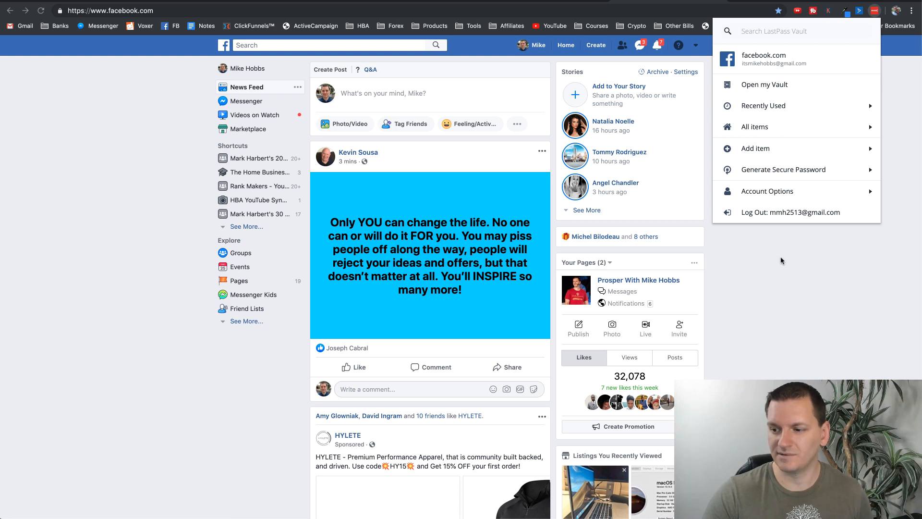
click(119, 68)
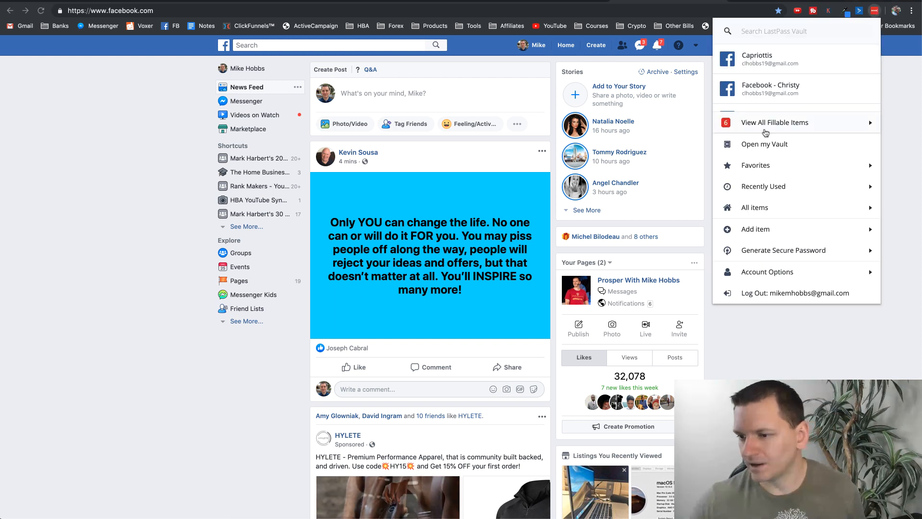
click(765, 143)
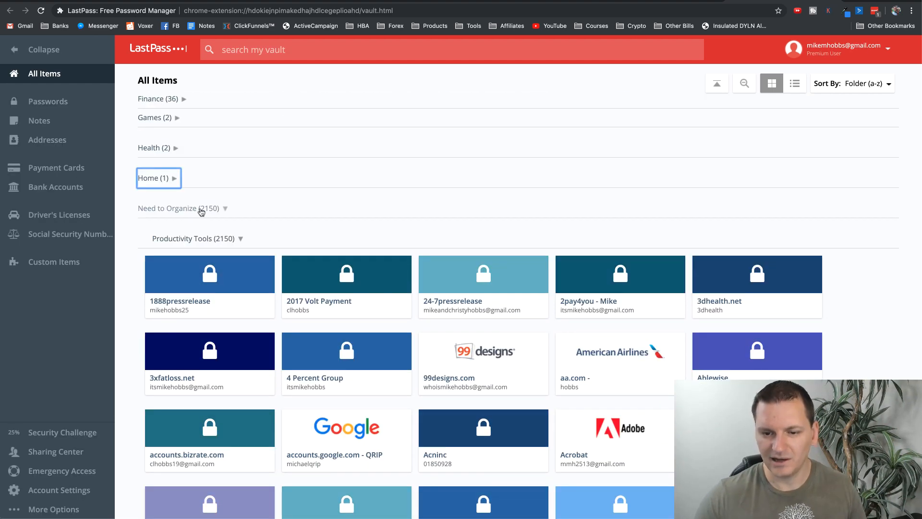
mouse_move(202, 214)
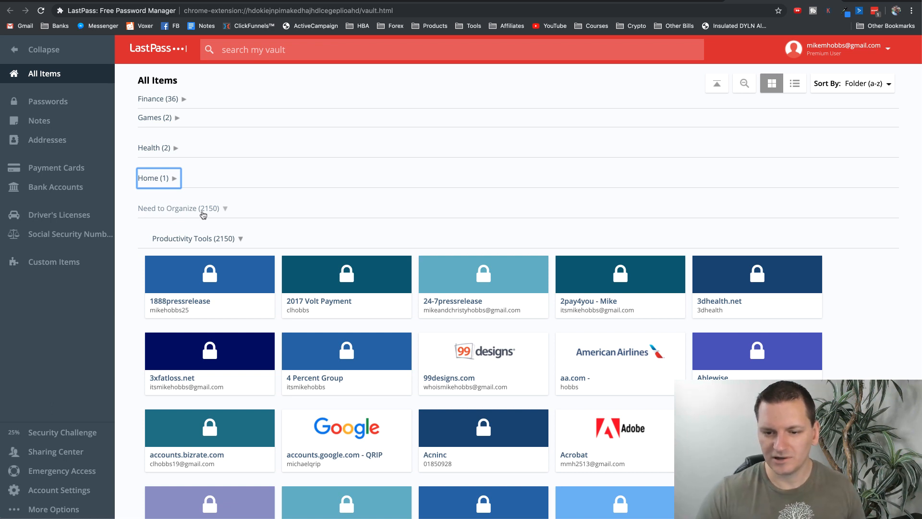
mouse_move(213, 216)
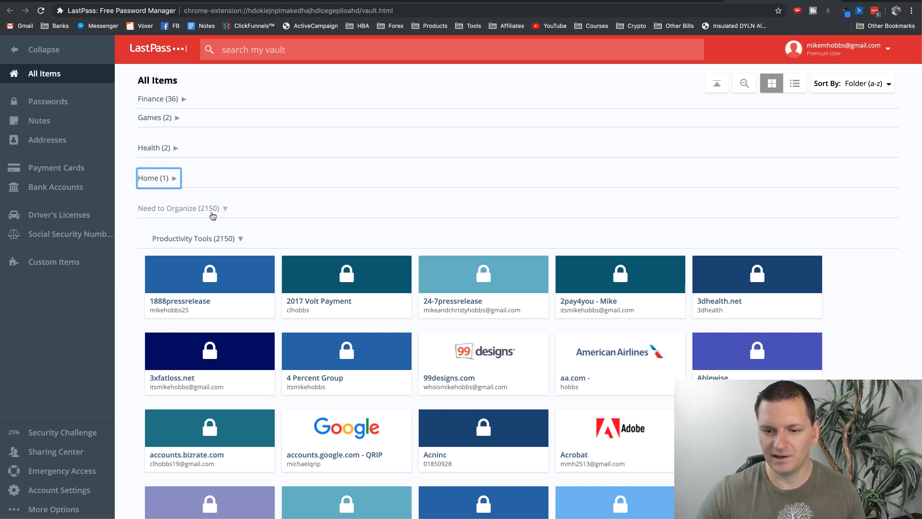
mouse_move(214, 211)
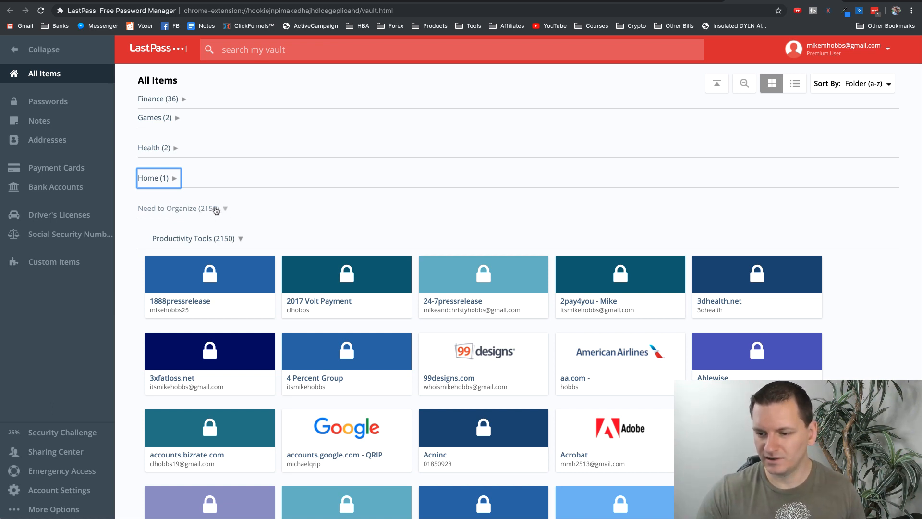
Collapse the 2150-item Need to Organize folder and scroll the vault's folder list.
click(178, 208)
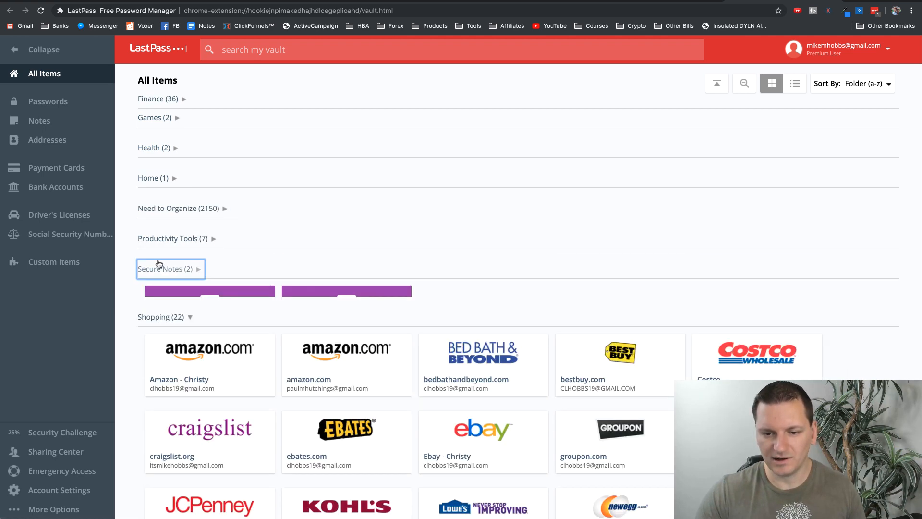
scroll(up, 3)
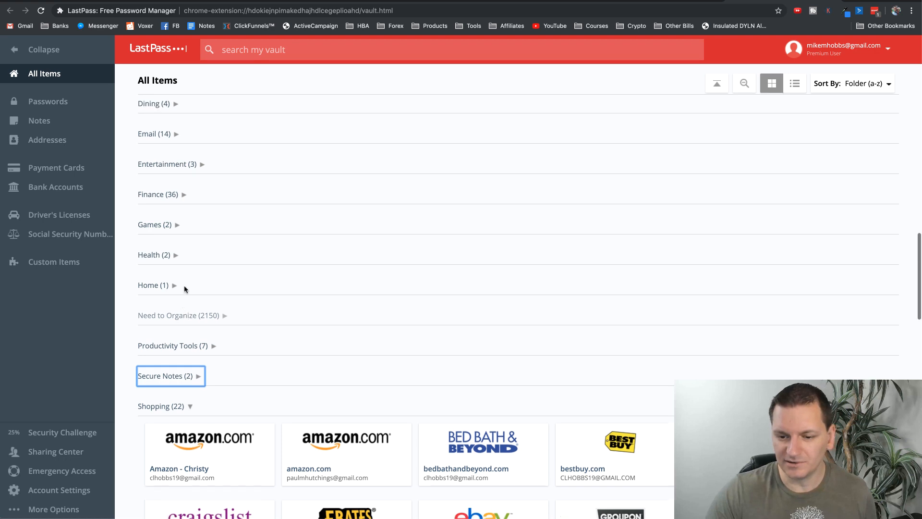
scroll(up, 3)
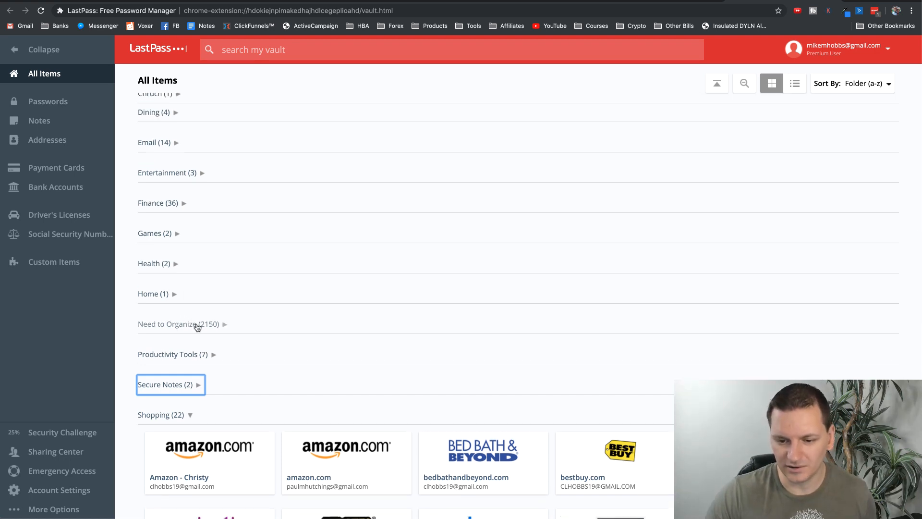
mouse_move(195, 326)
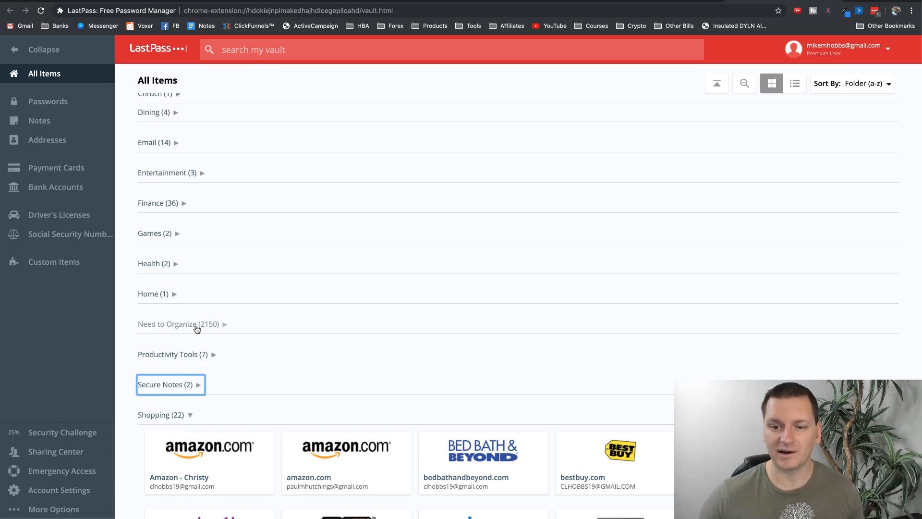
mouse_move(197, 126)
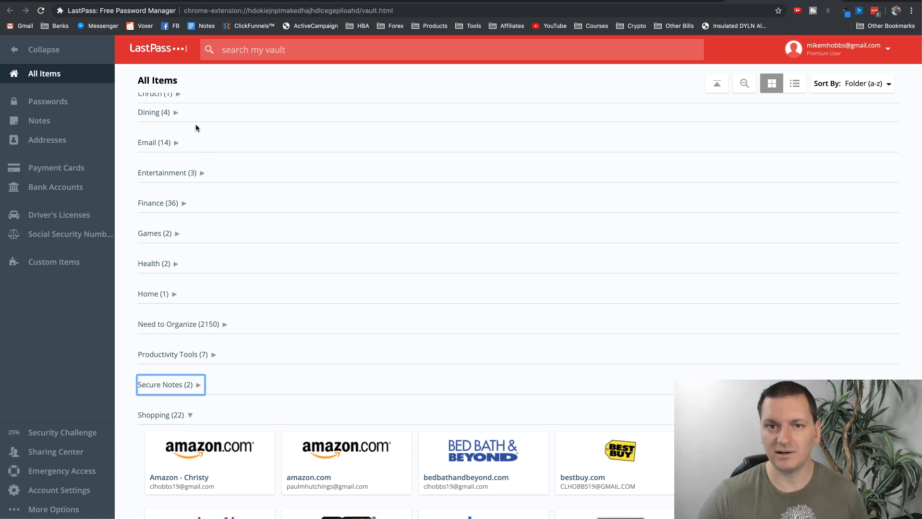
mouse_move(239, 189)
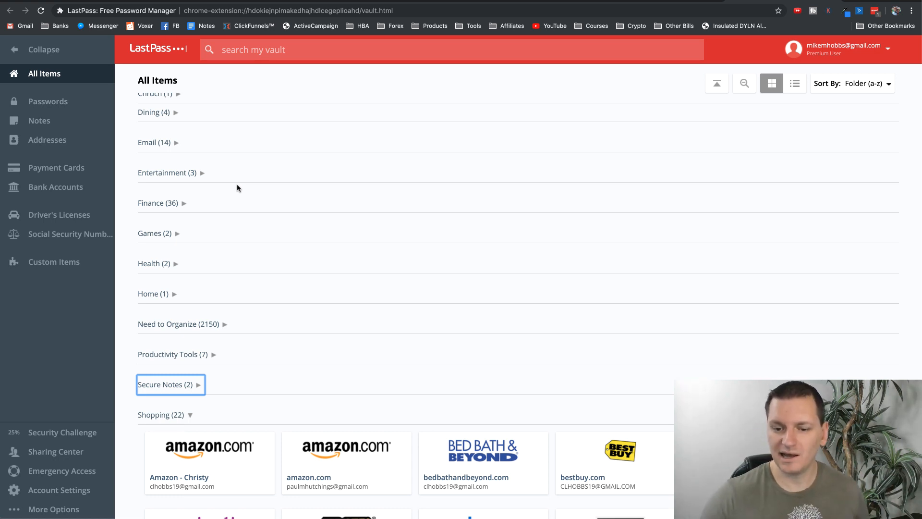
scroll(down, 3)
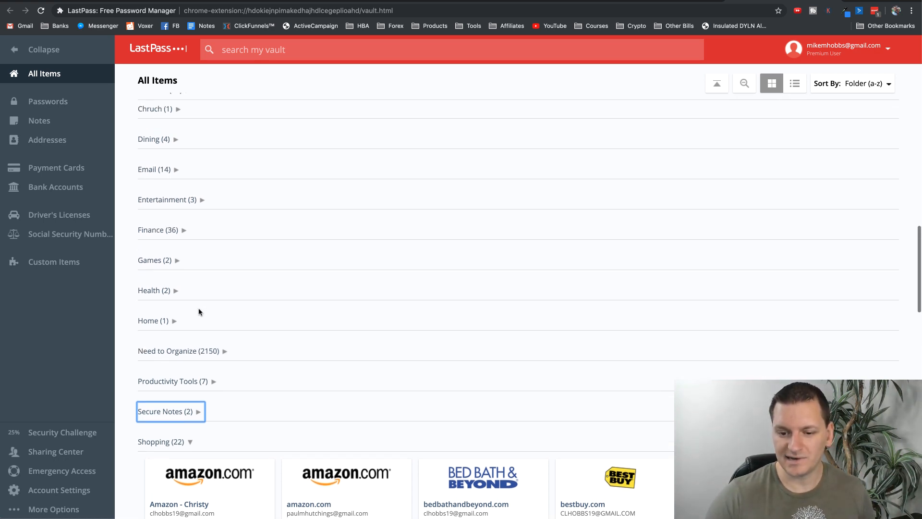
scroll(up, 3)
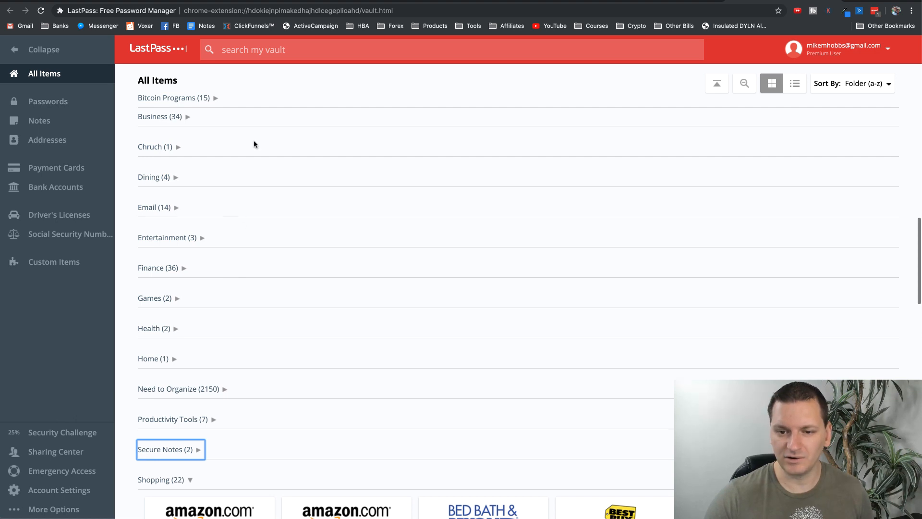
mouse_move(315, 26)
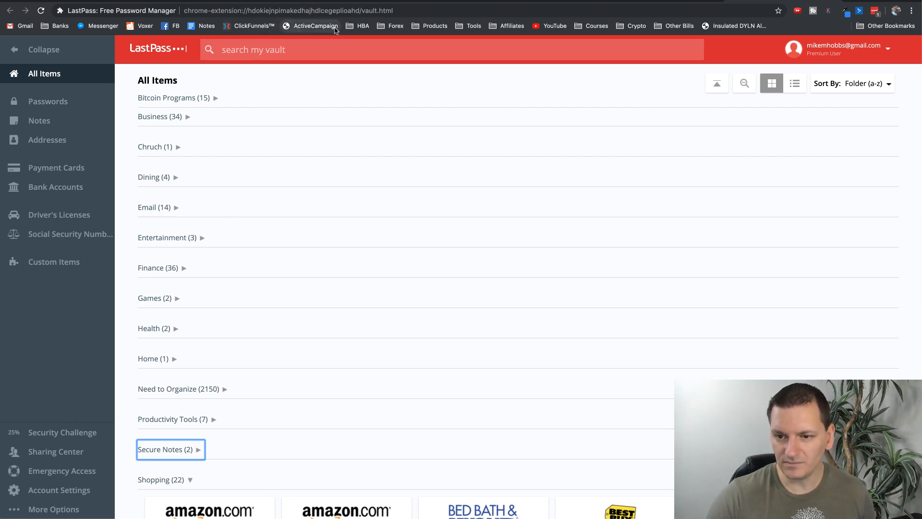
mouse_move(523, 32)
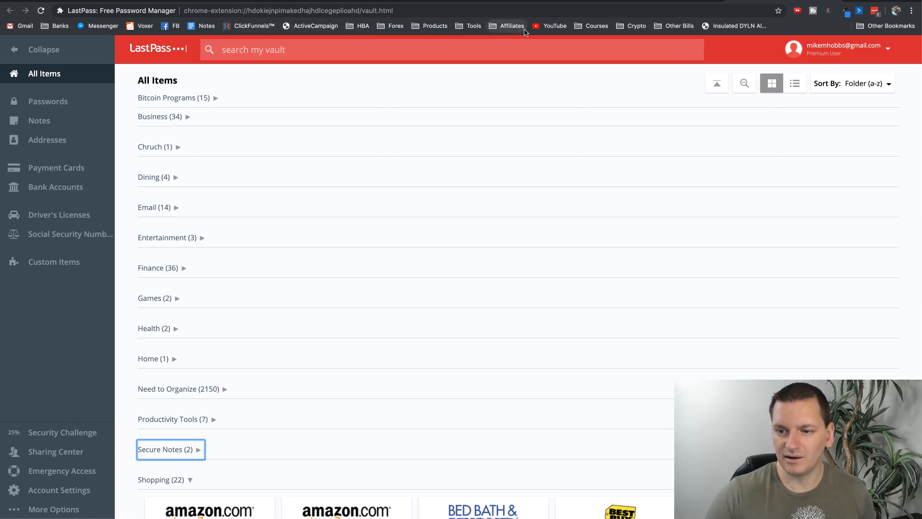
Log into the HBA Members Area from the bookmarks using LastPass-autofilled credentials.
click(364, 25)
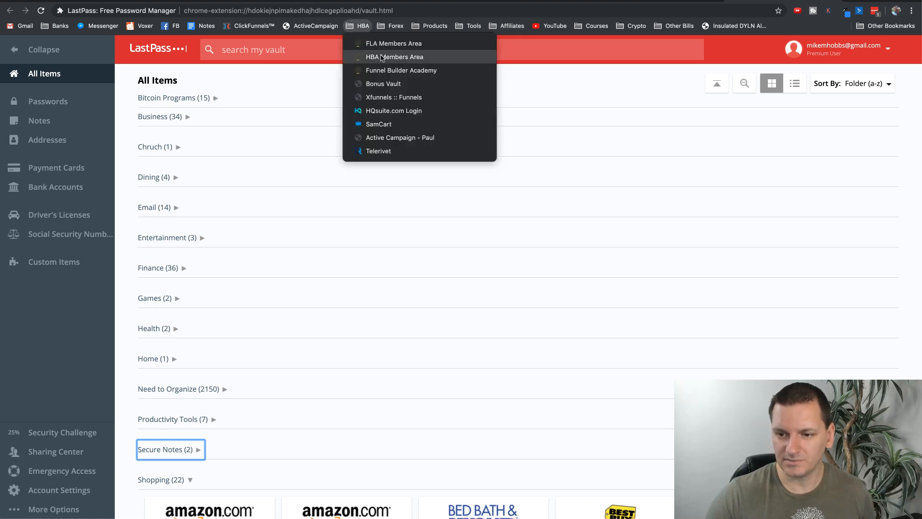
click(395, 56)
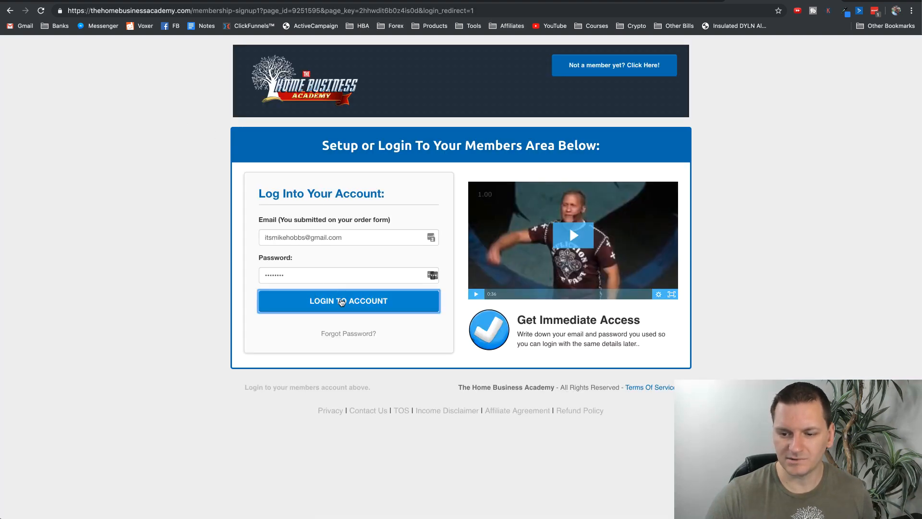
click(348, 300)
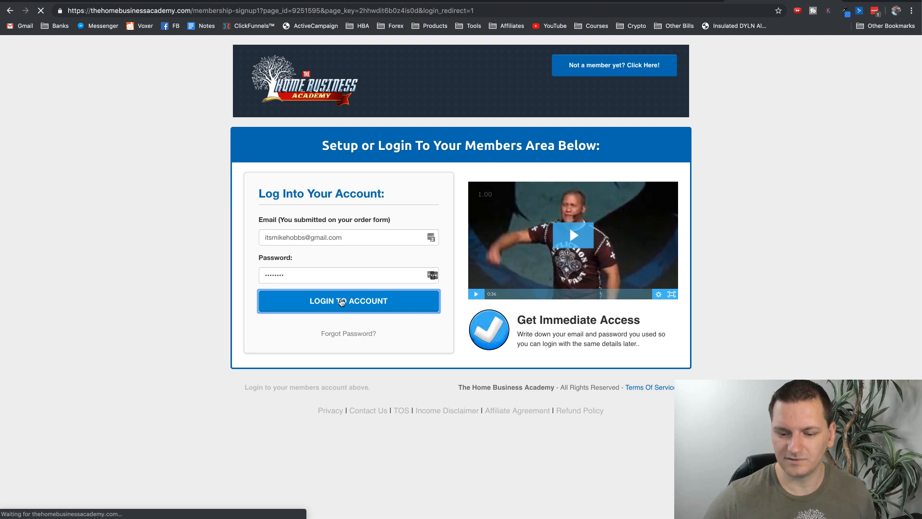
click(347, 301)
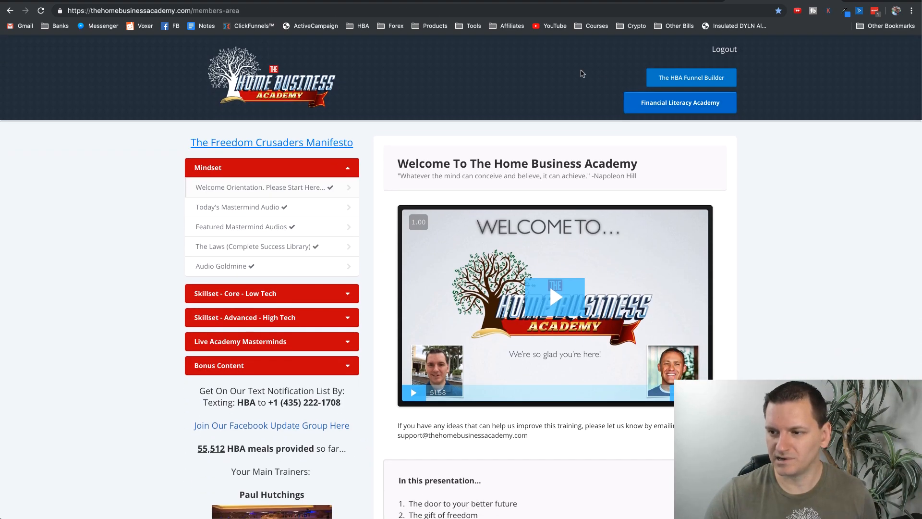
mouse_move(415, 85)
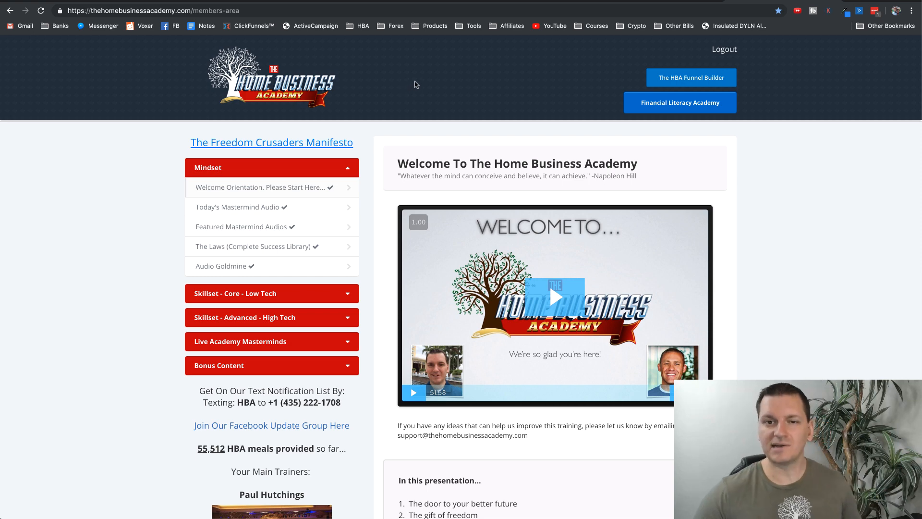